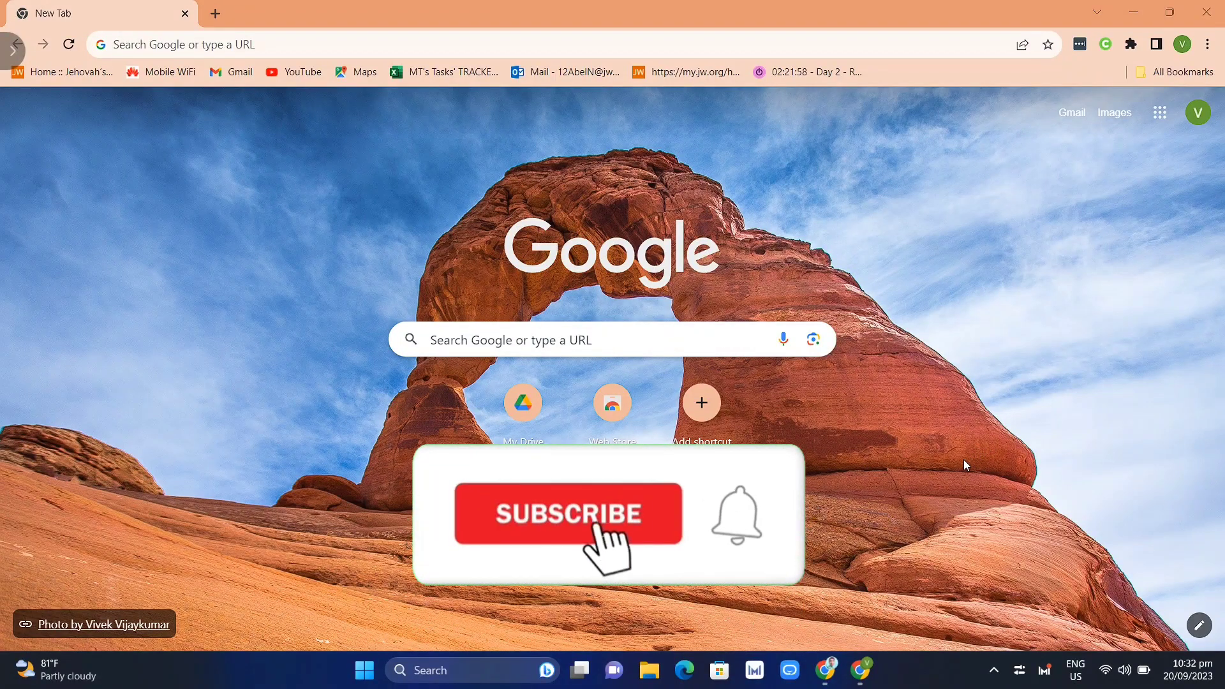
- Sign out of the current Google account and continue to the signed-out Google home page
click(568, 513)
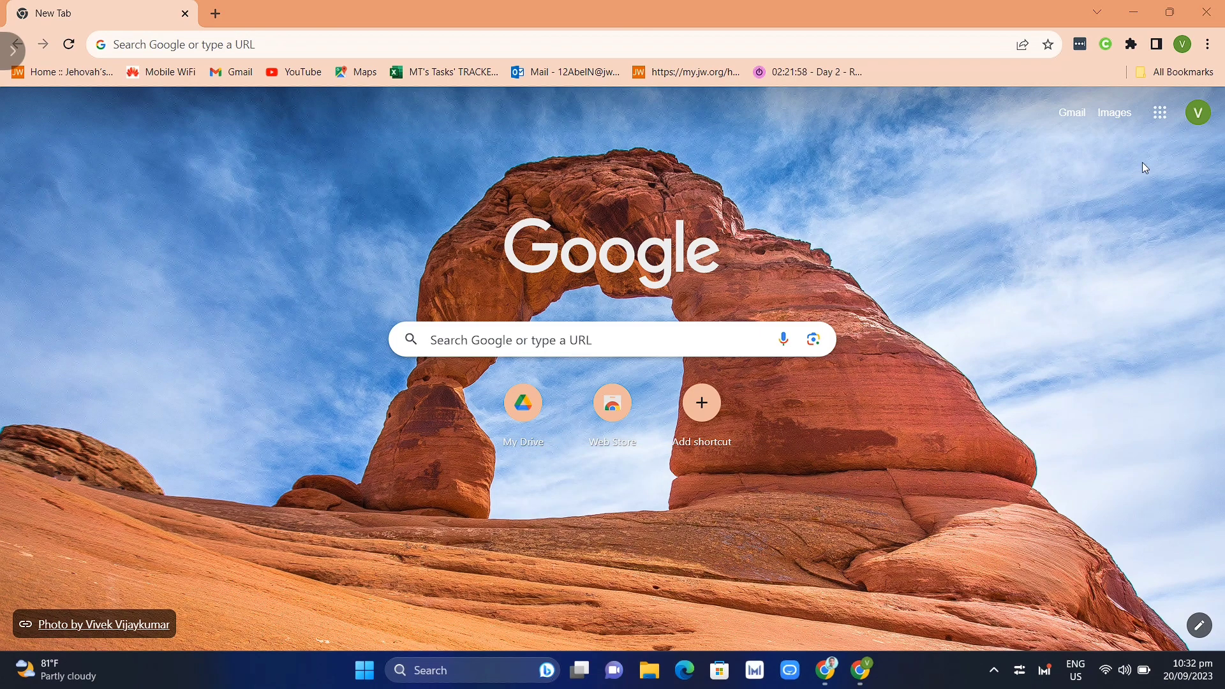
click(1197, 112)
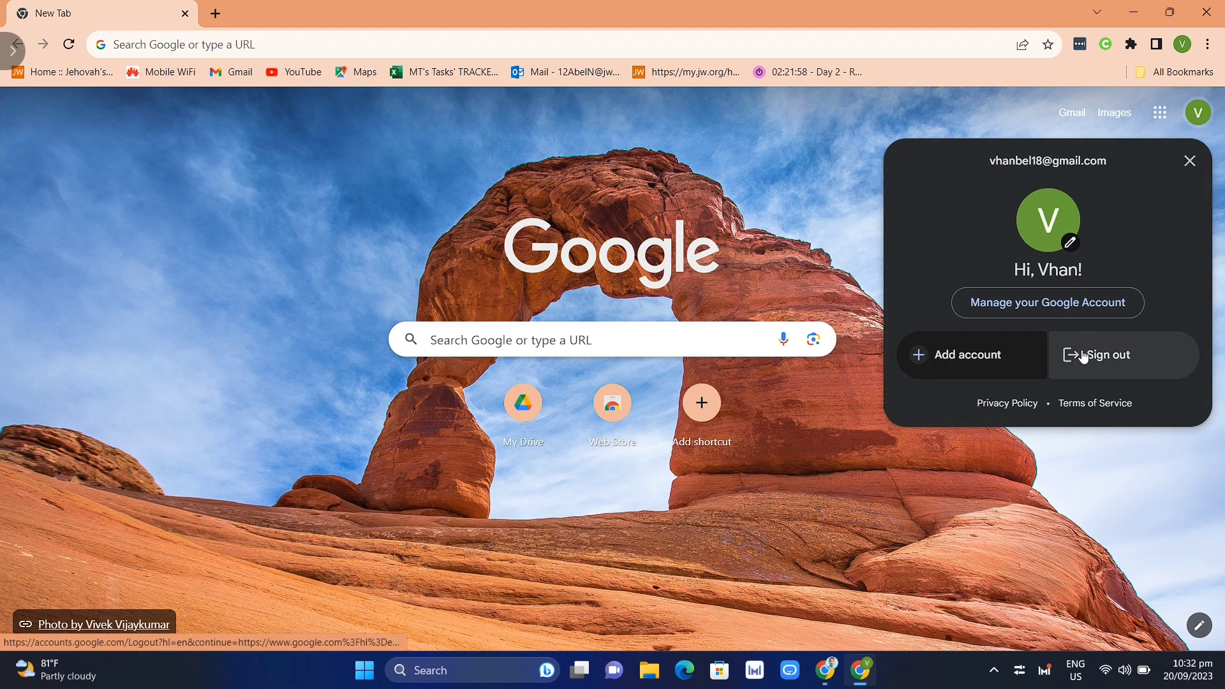
click(1103, 355)
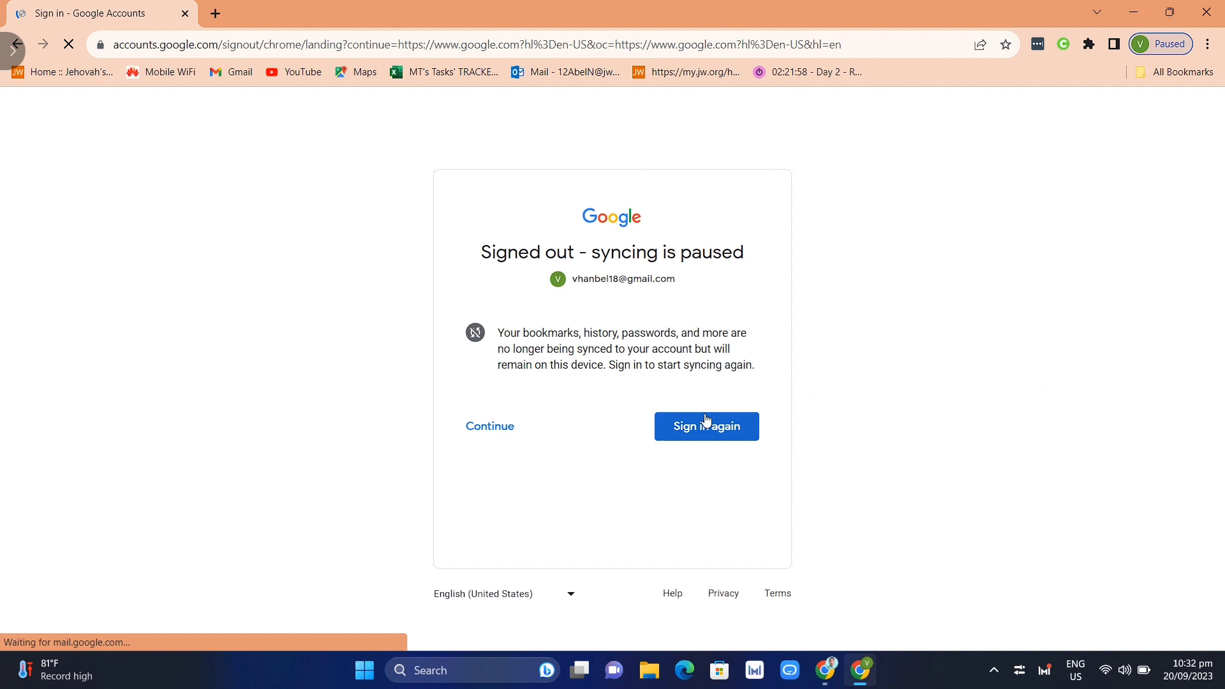
click(490, 426)
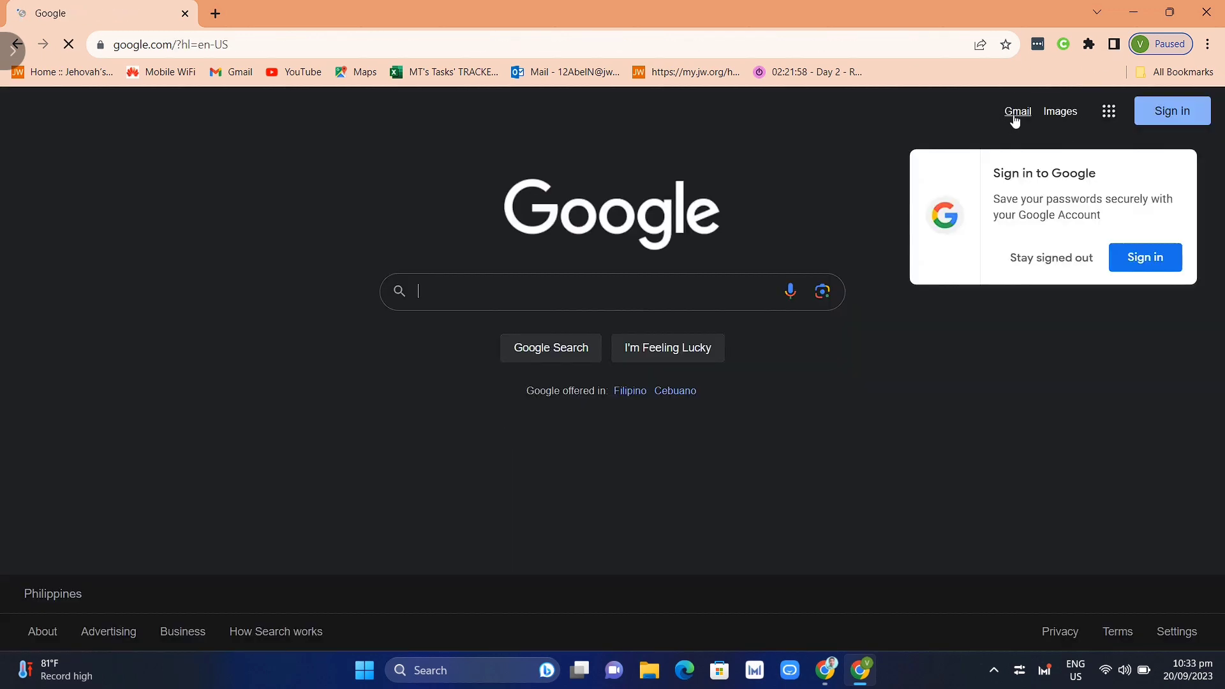
- From Gmail's sign-in page, start creating a new Google account for personal use
click(1017, 111)
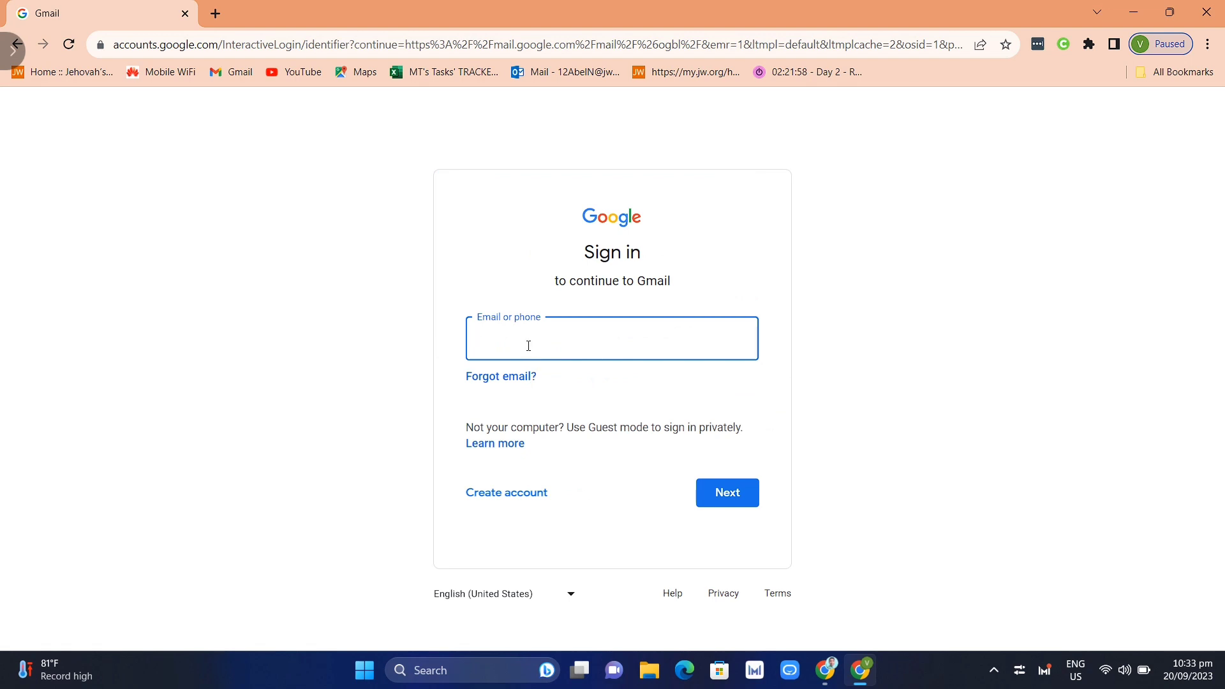
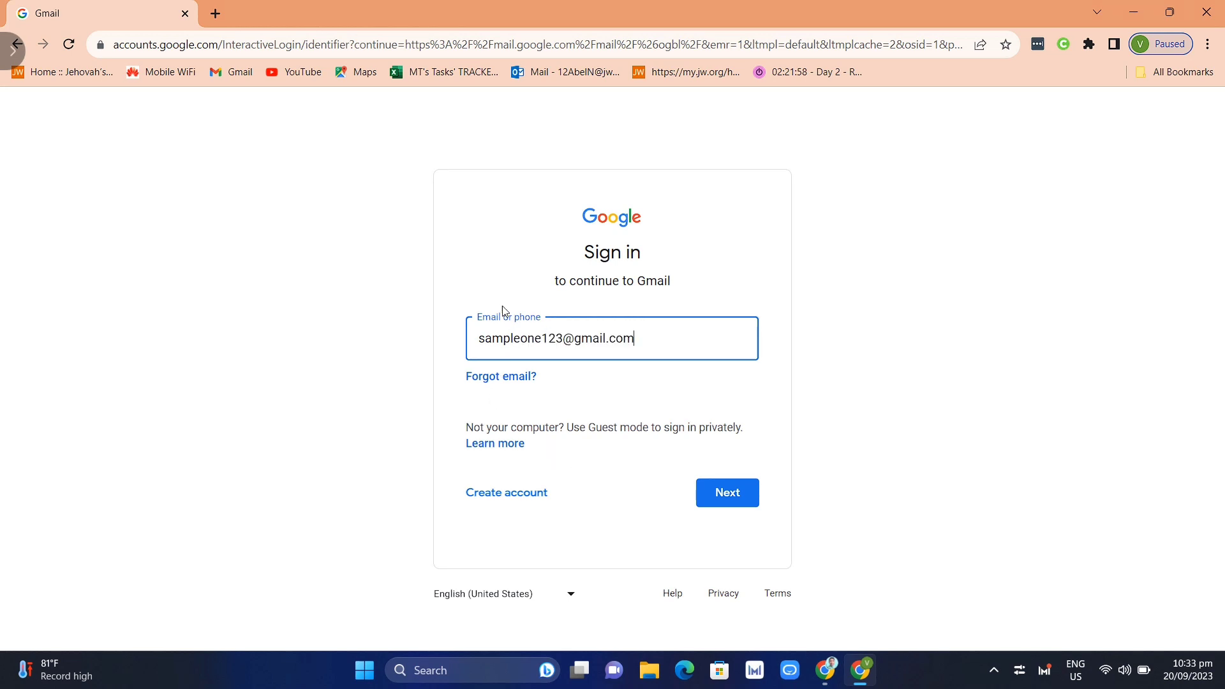
click(505, 492)
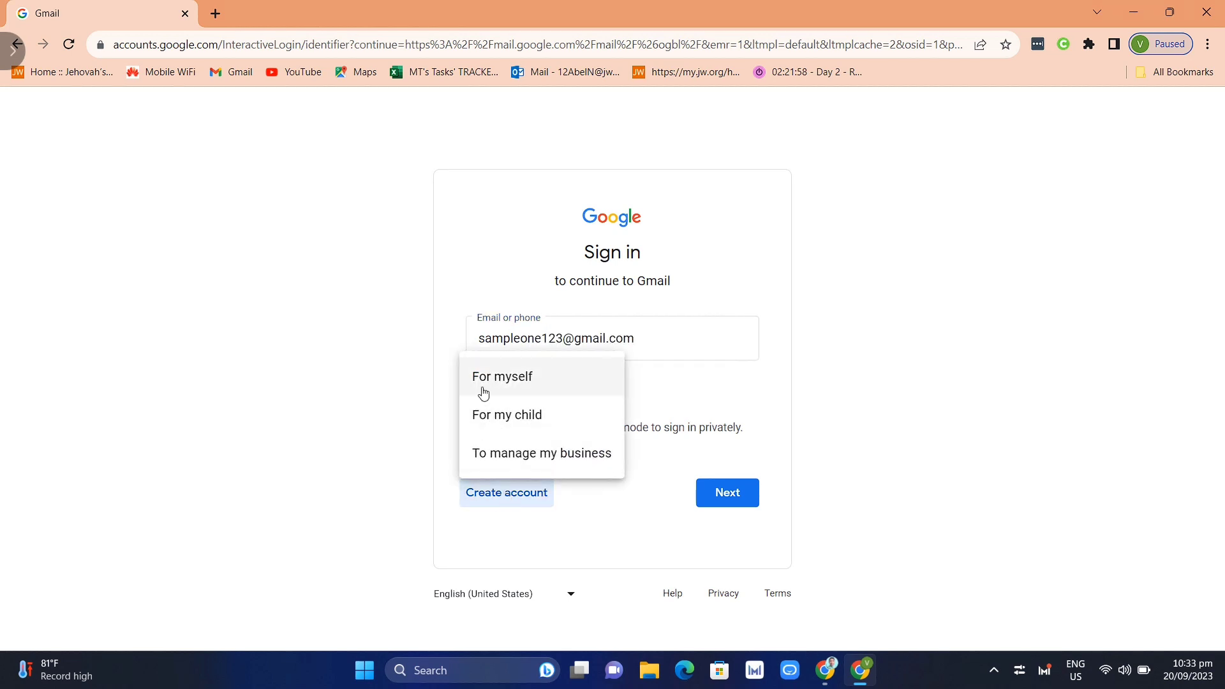
click(503, 375)
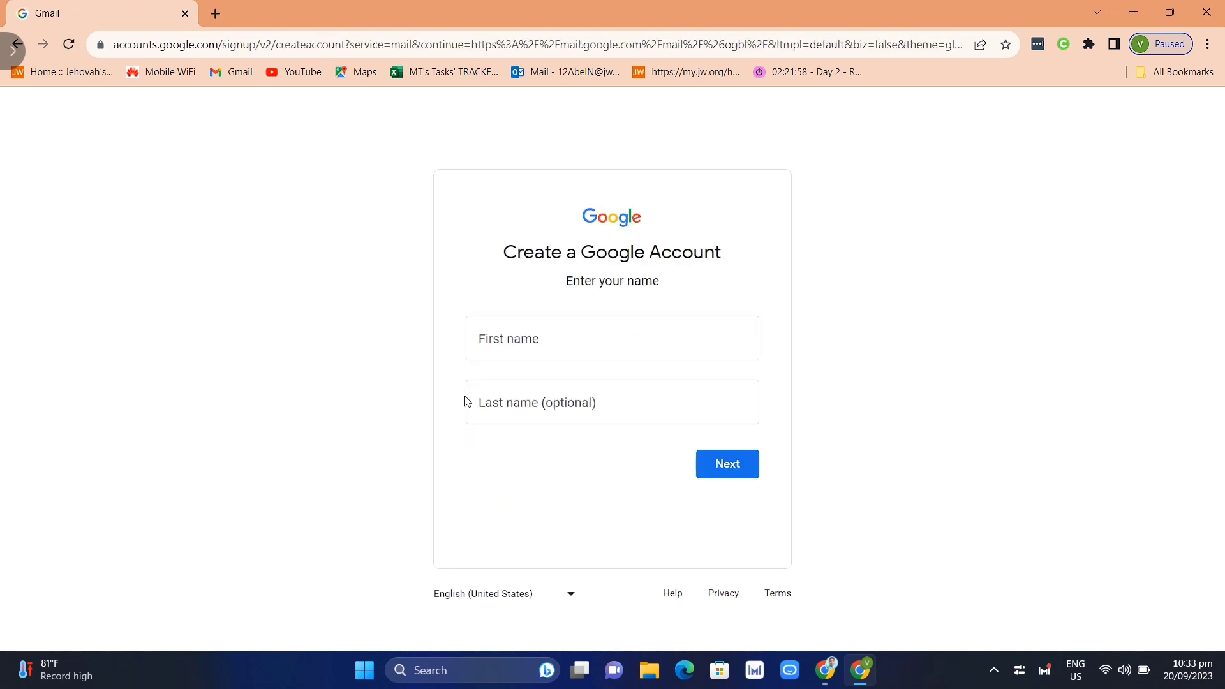
- Enter the name Sample One and continue to the birthday details
click(611, 338)
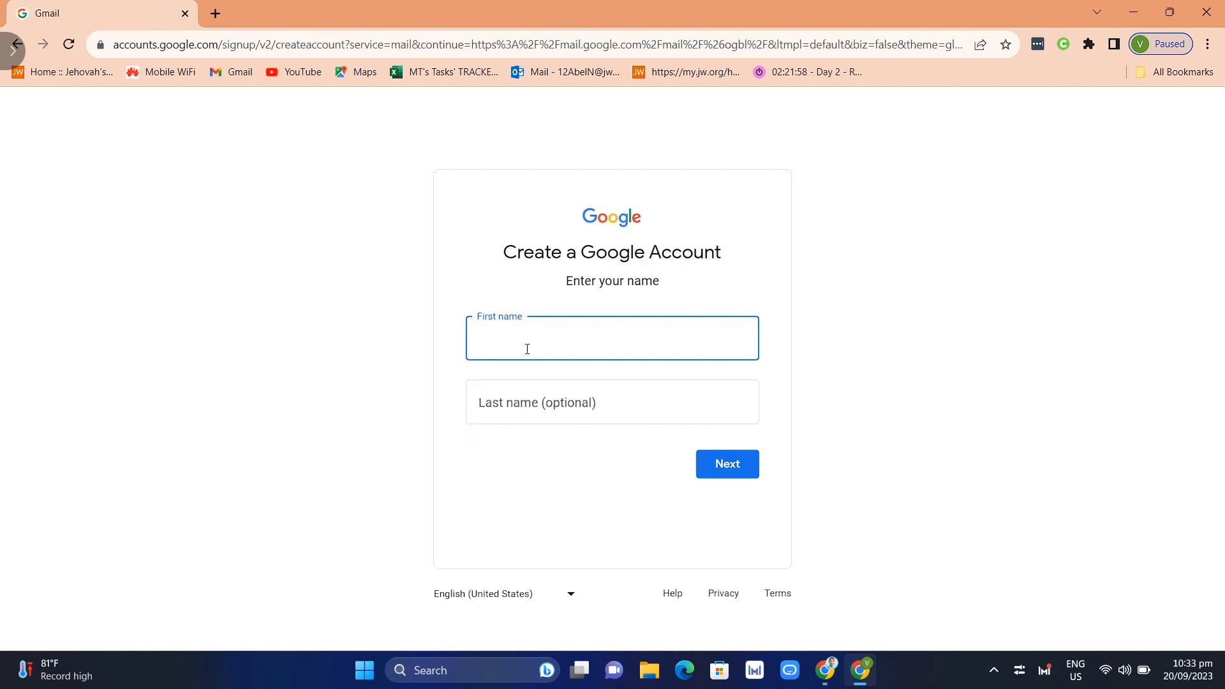
text(Sample)
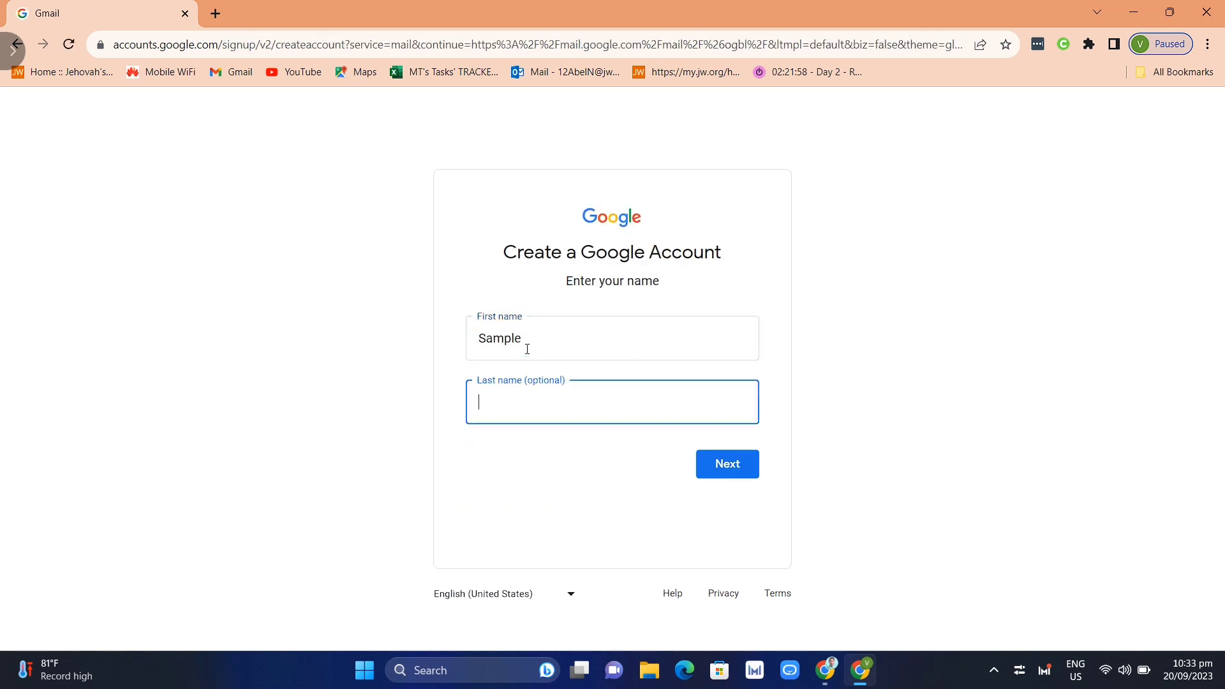
text(One)
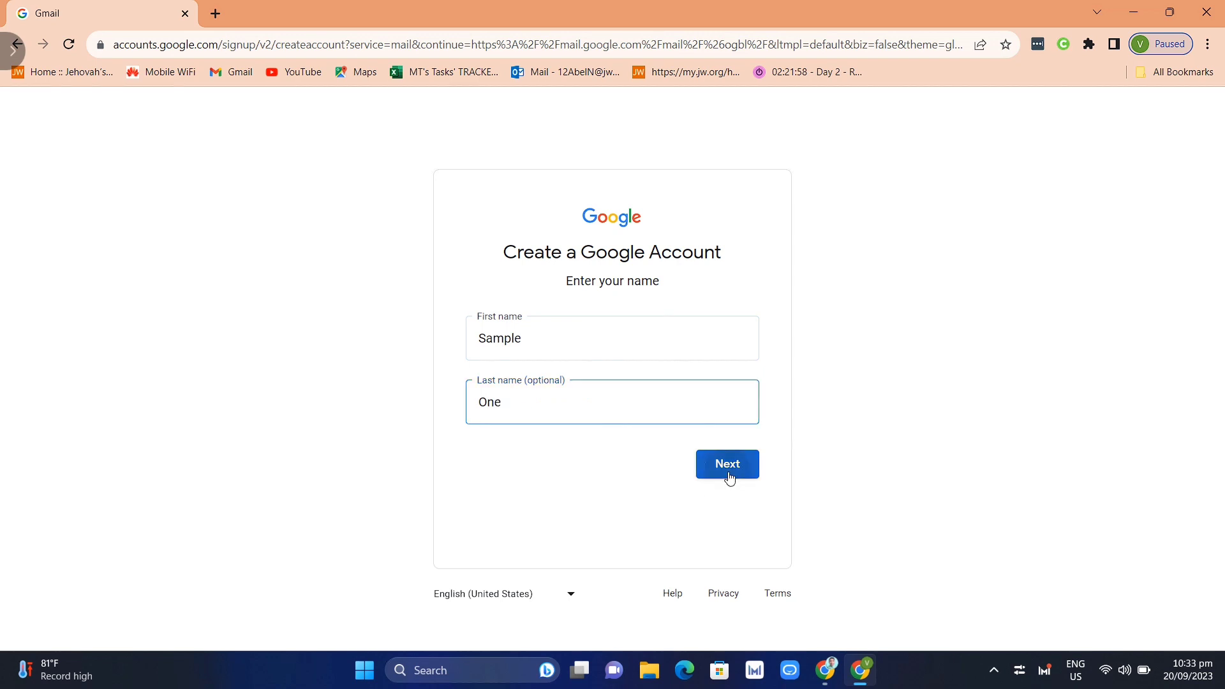
click(726, 463)
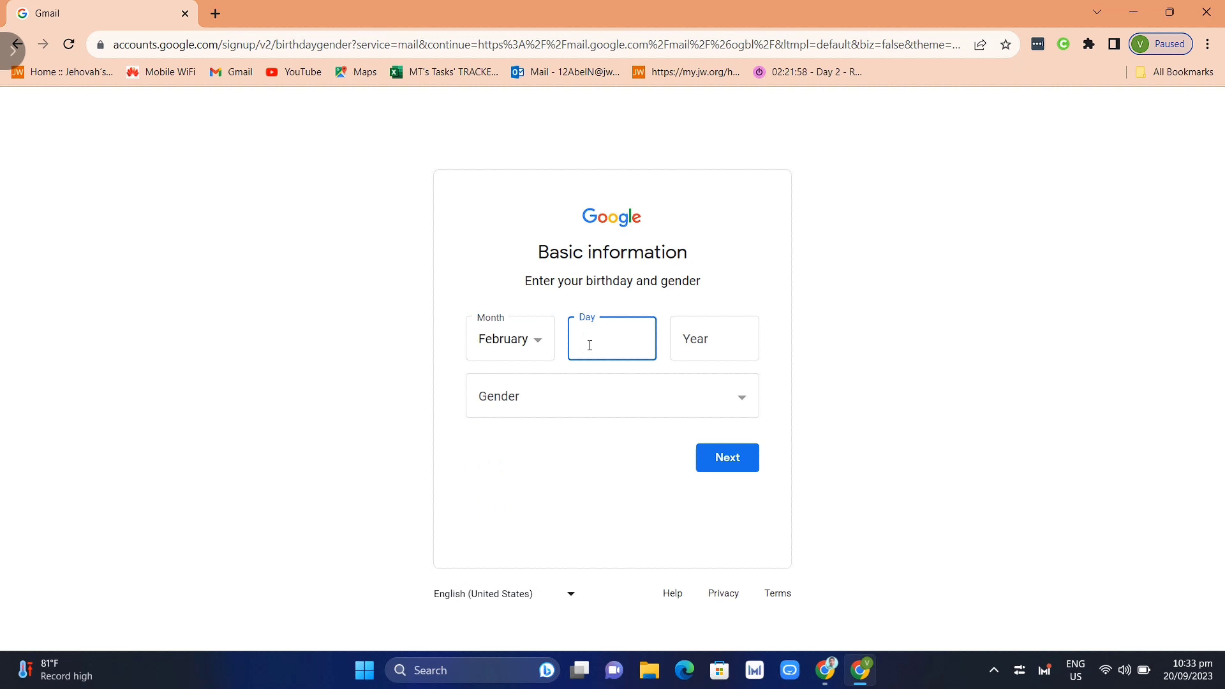
- Set the birthday to February 21, 1990 and gender Male, continuing to the username step
text(1990)
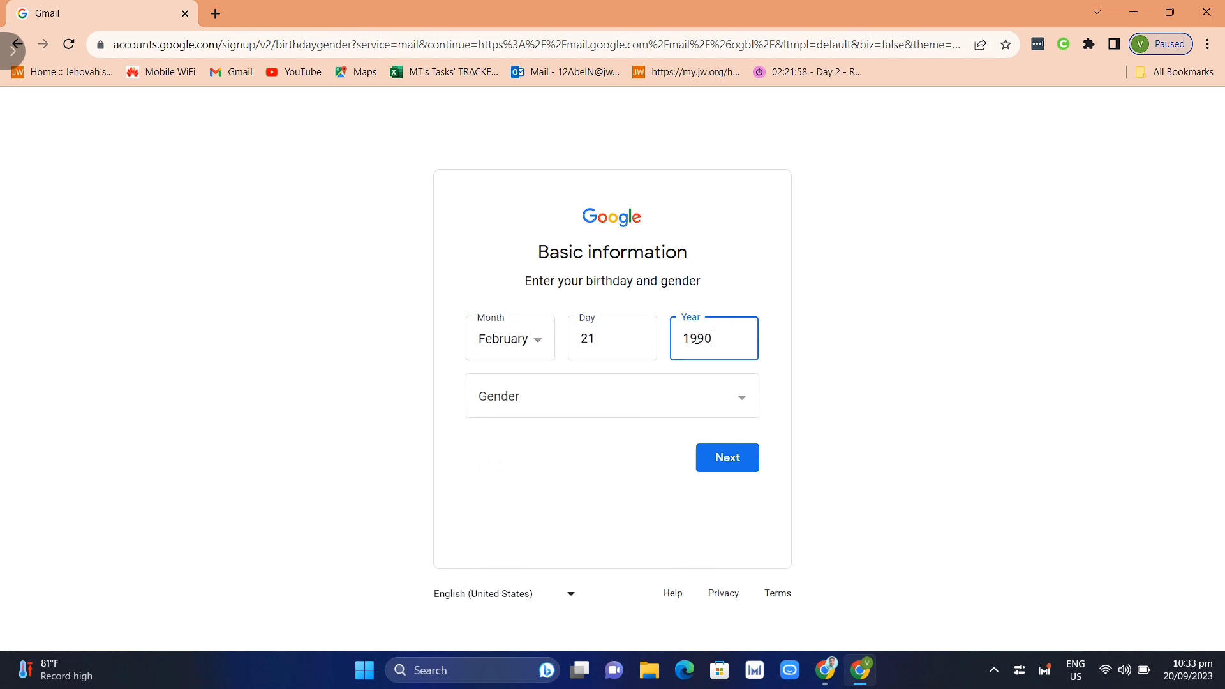
click(611, 395)
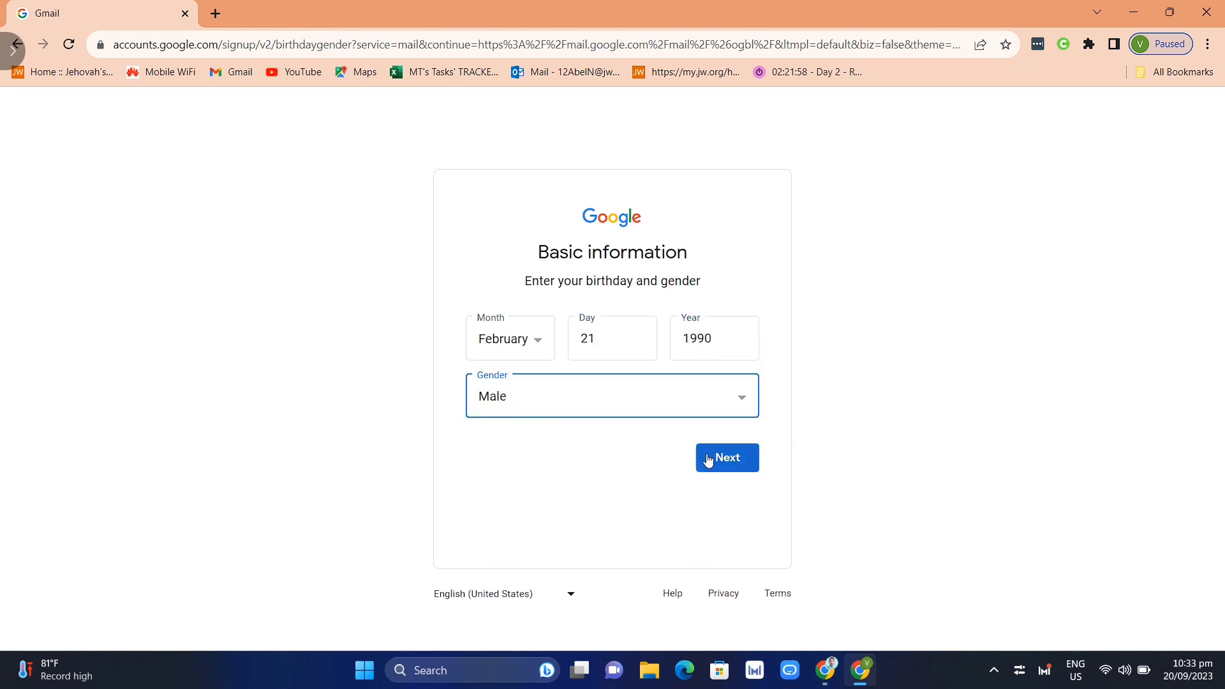
click(726, 457)
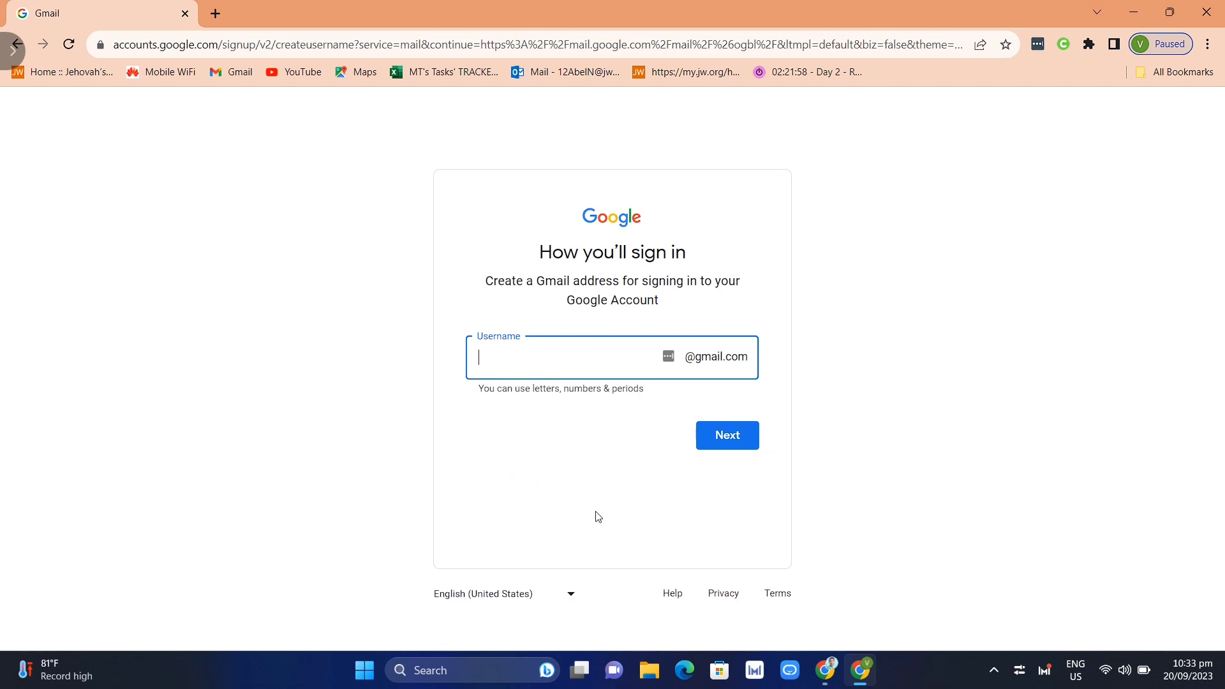
mouse_move(560, 422)
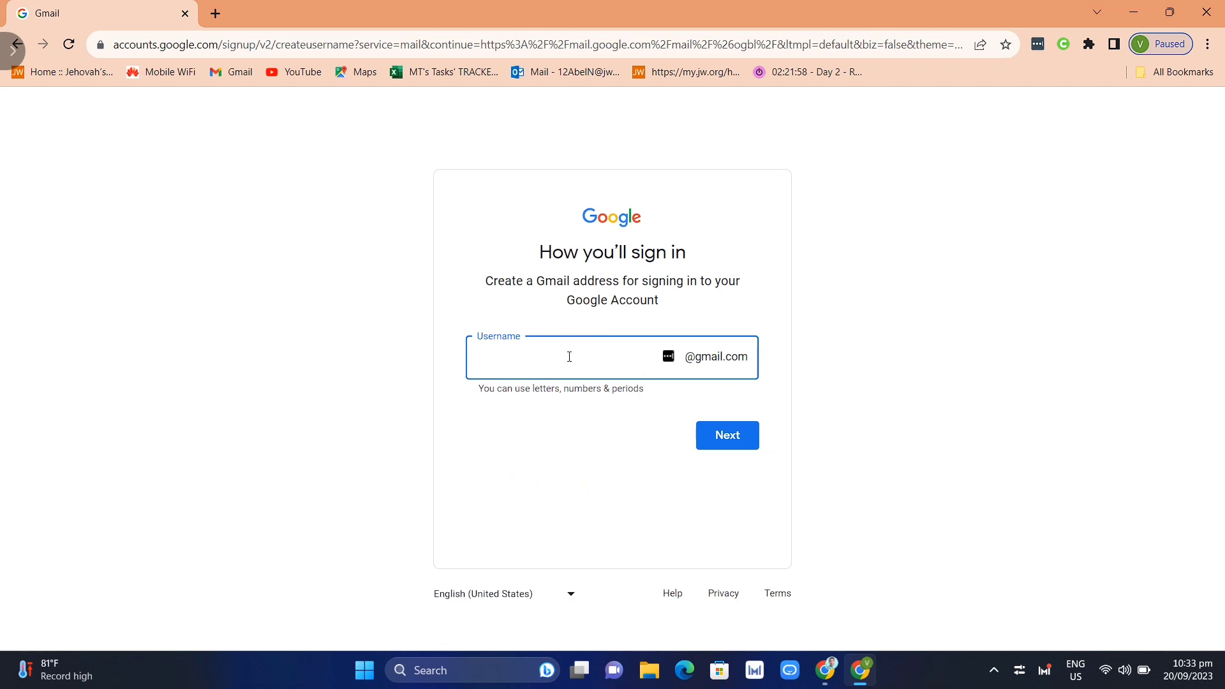
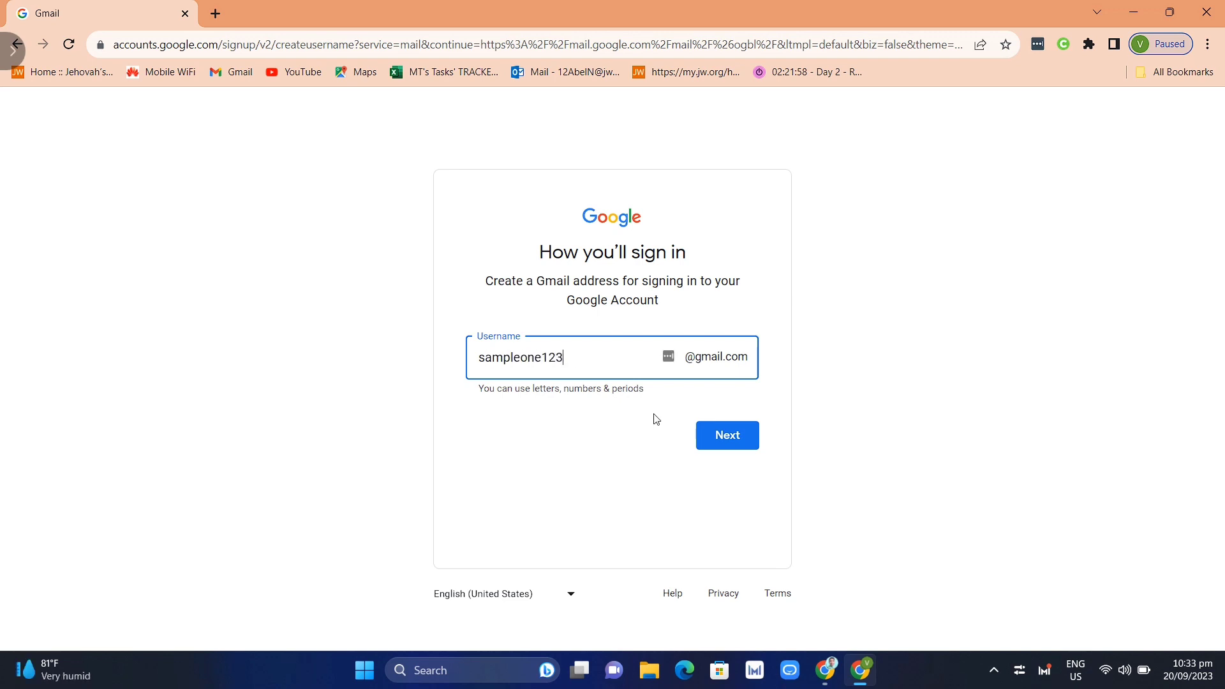
click(726, 435)
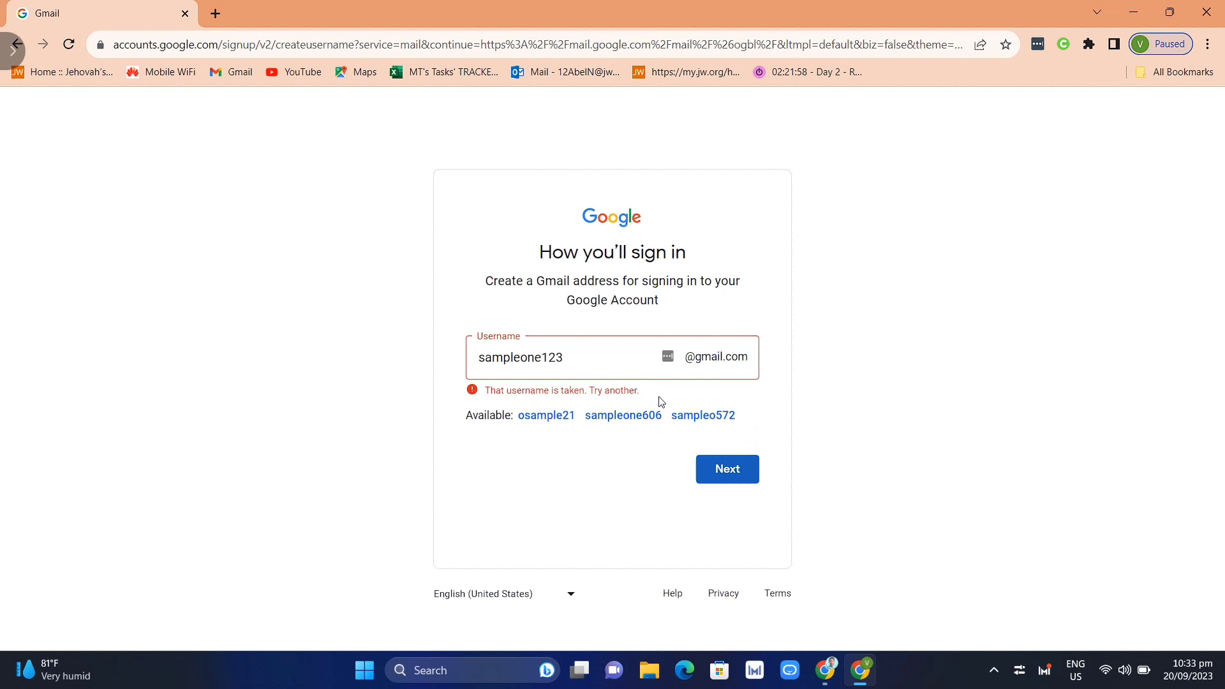
click(546, 414)
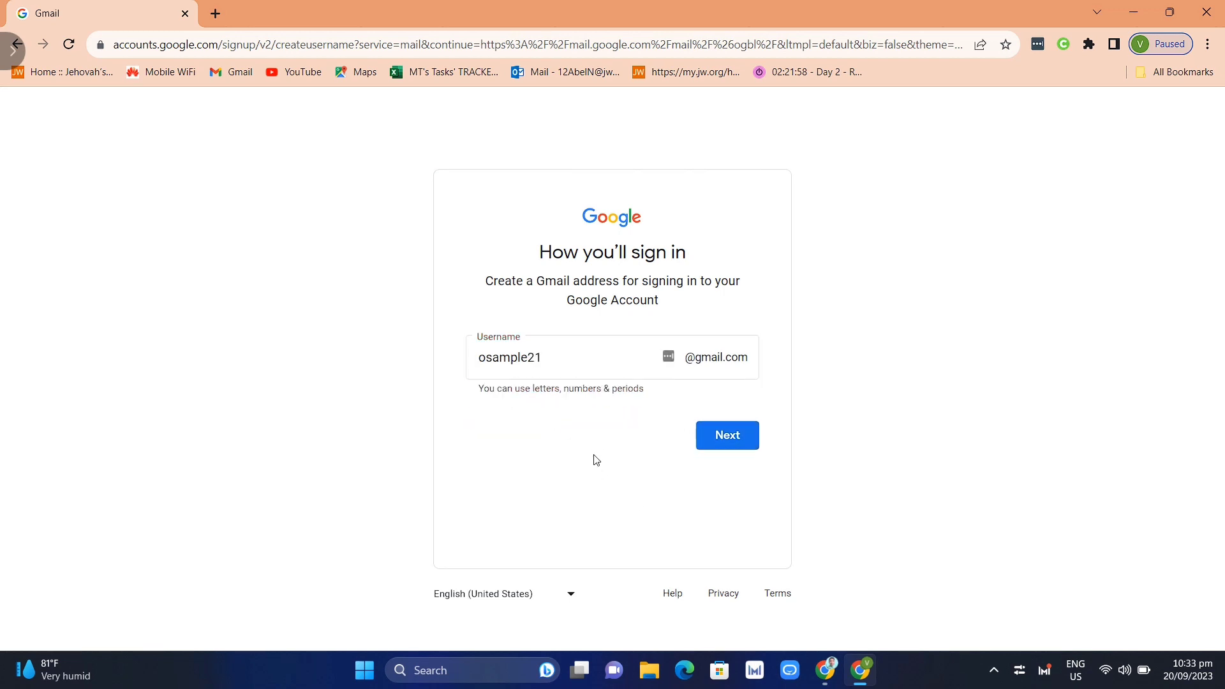
click(726, 435)
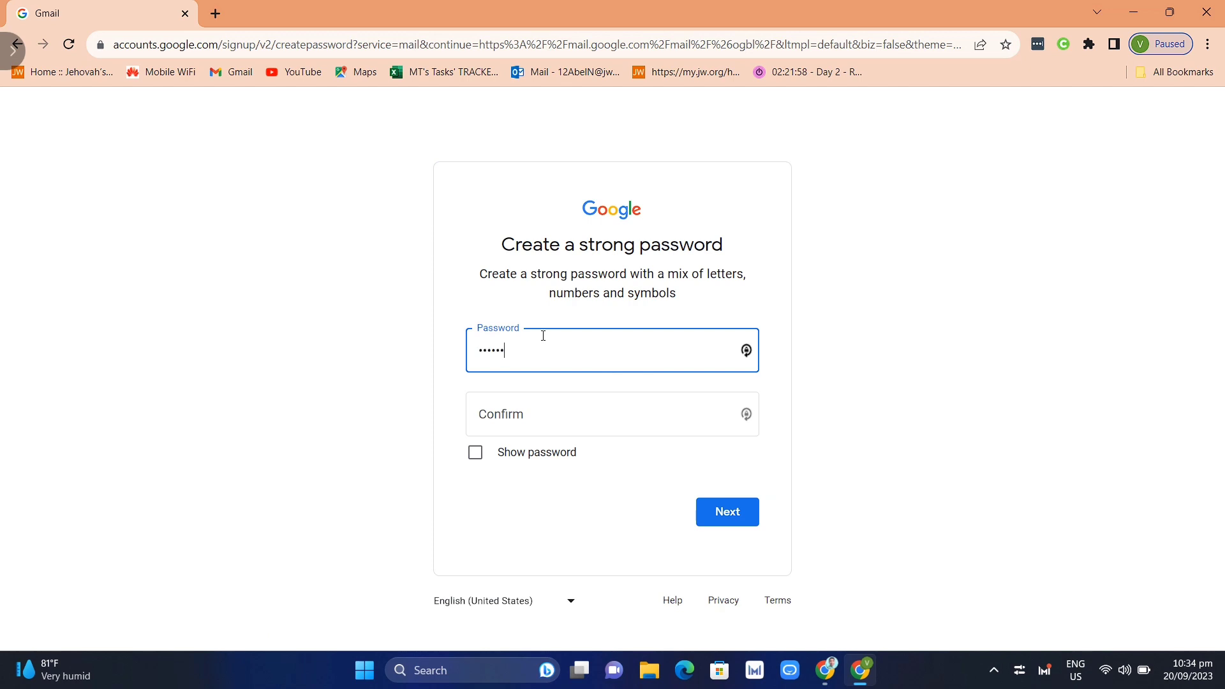
- Confirm the new password and skip the recovery email, reaching the phone number step
click(611, 414)
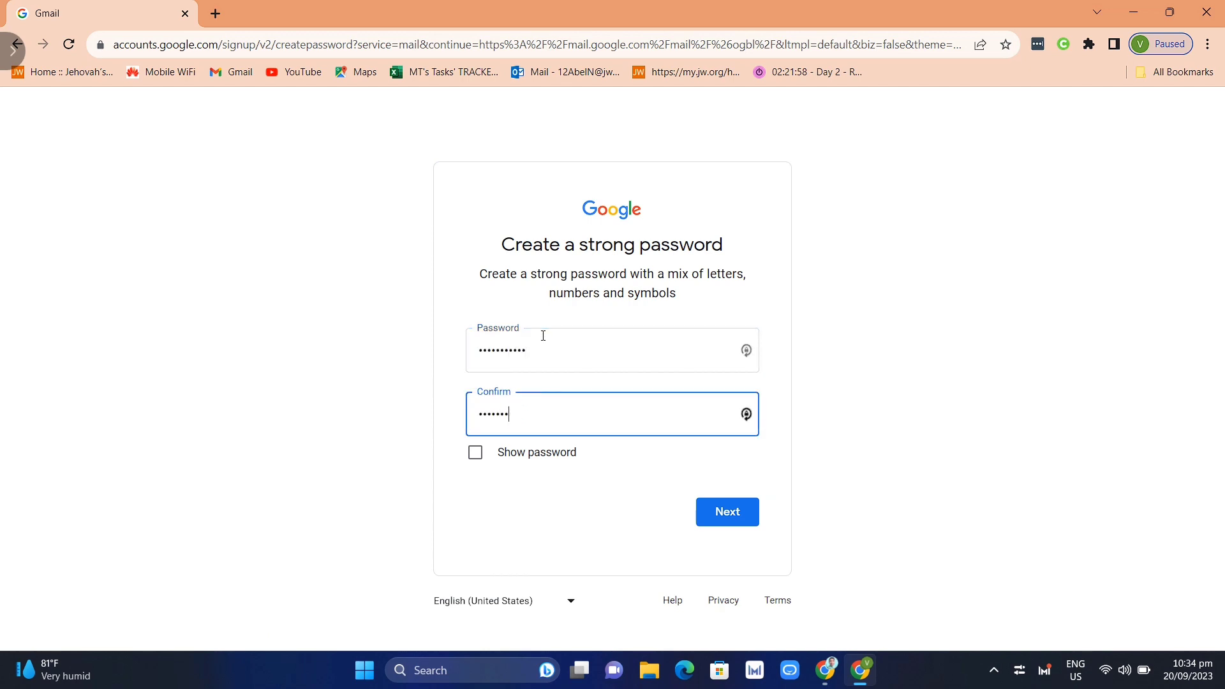
key(Backspace)
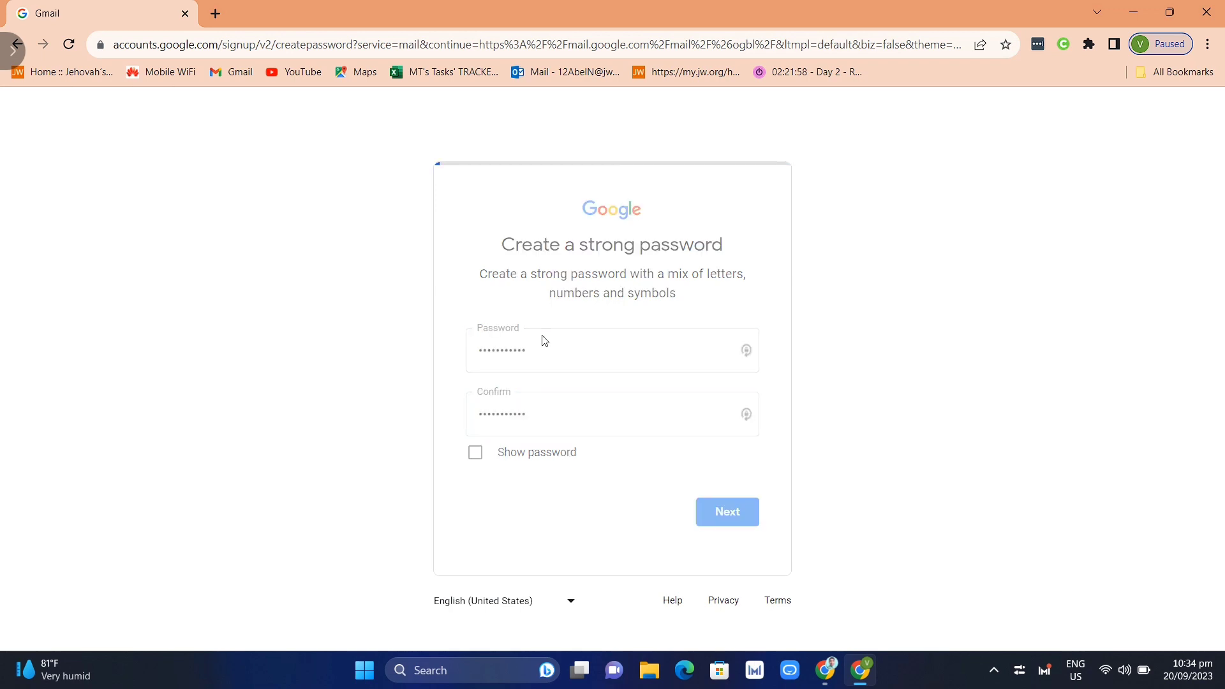
click(726, 512)
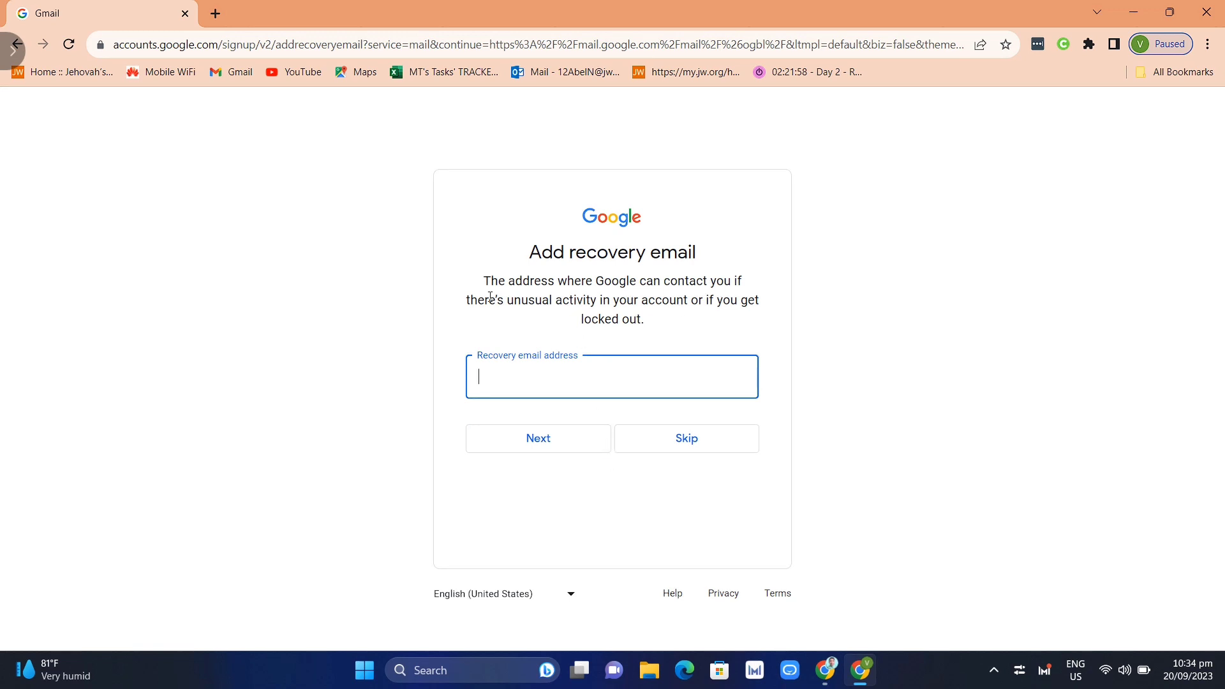
click(686, 438)
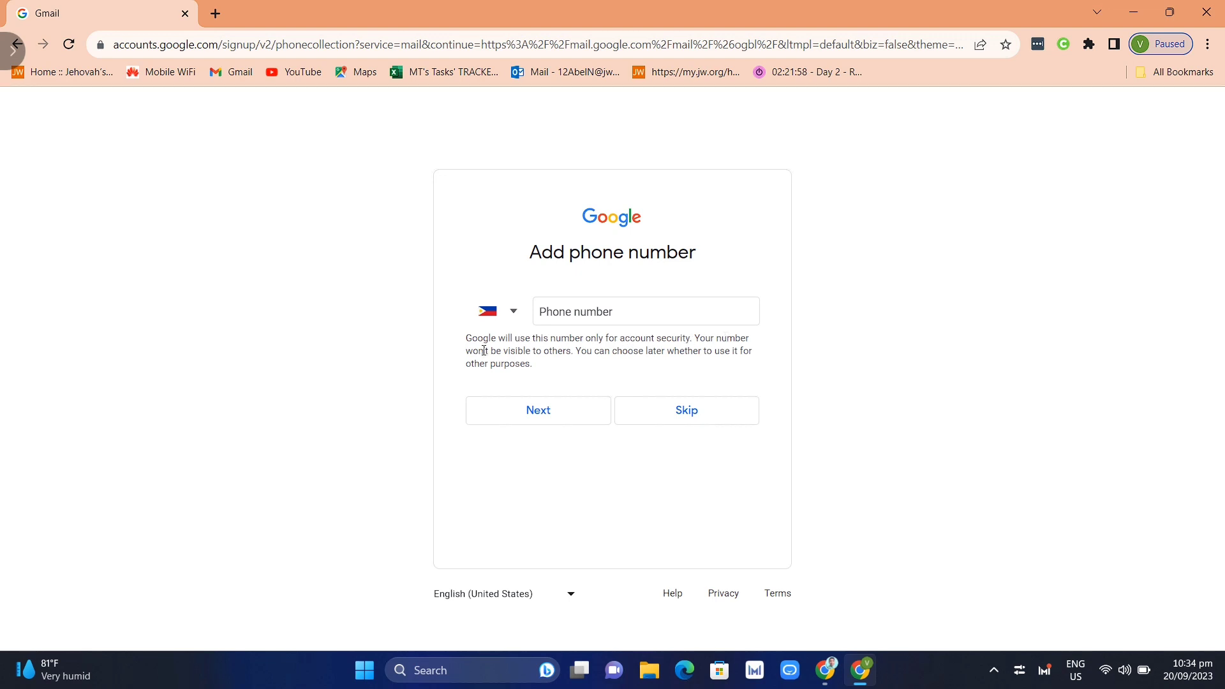
mouse_move(610, 353)
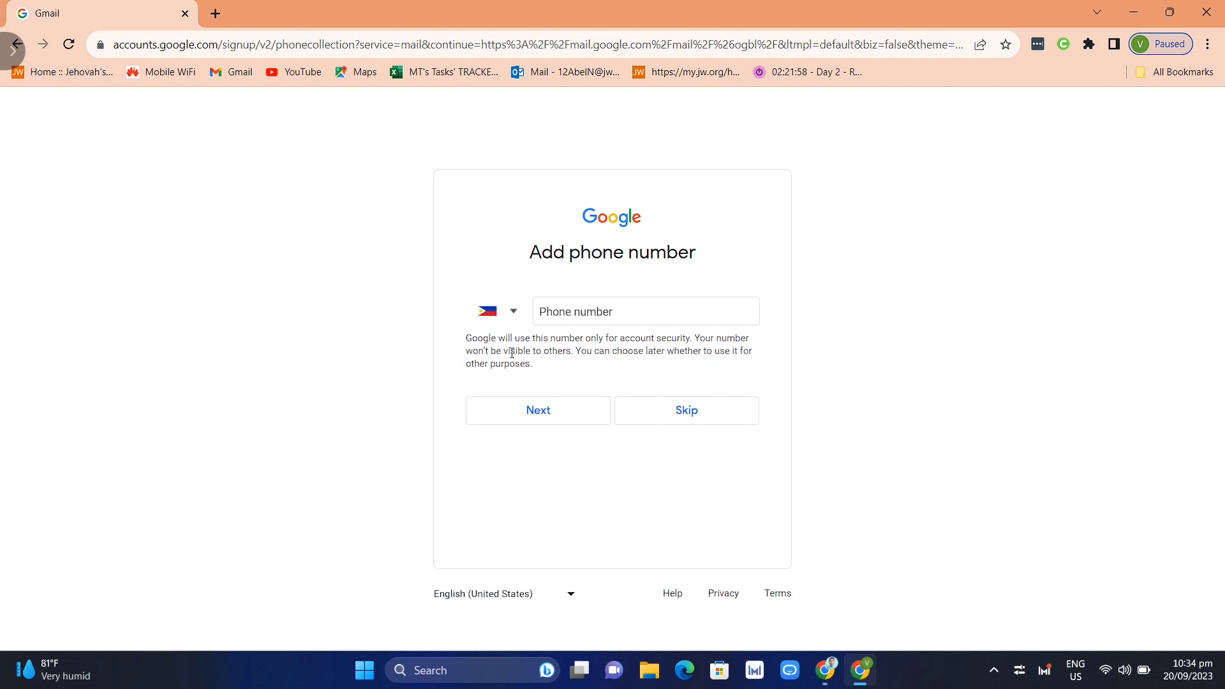
mouse_move(647, 379)
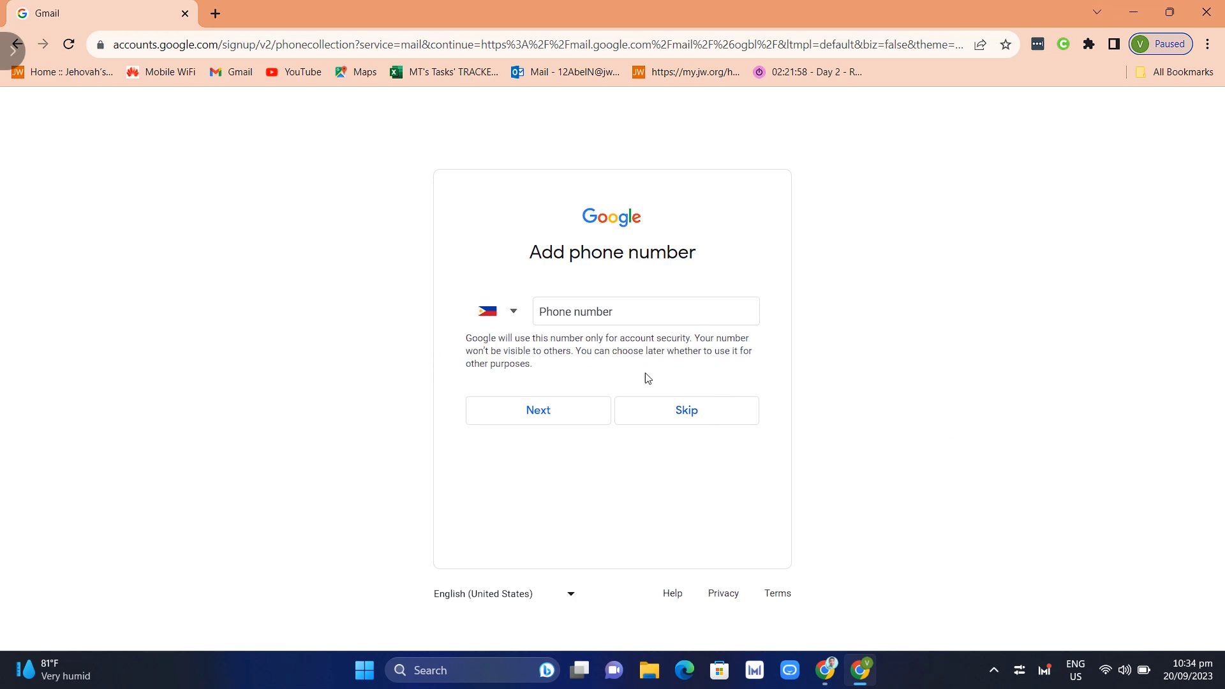
mouse_move(676, 395)
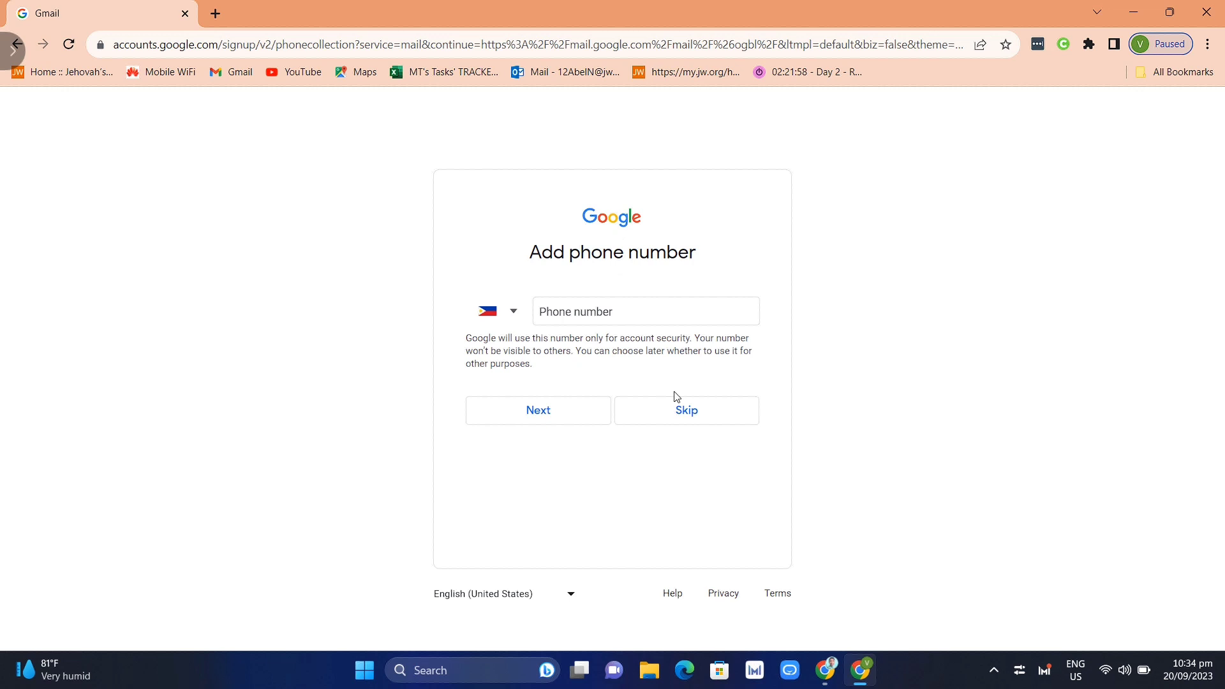
mouse_move(680, 544)
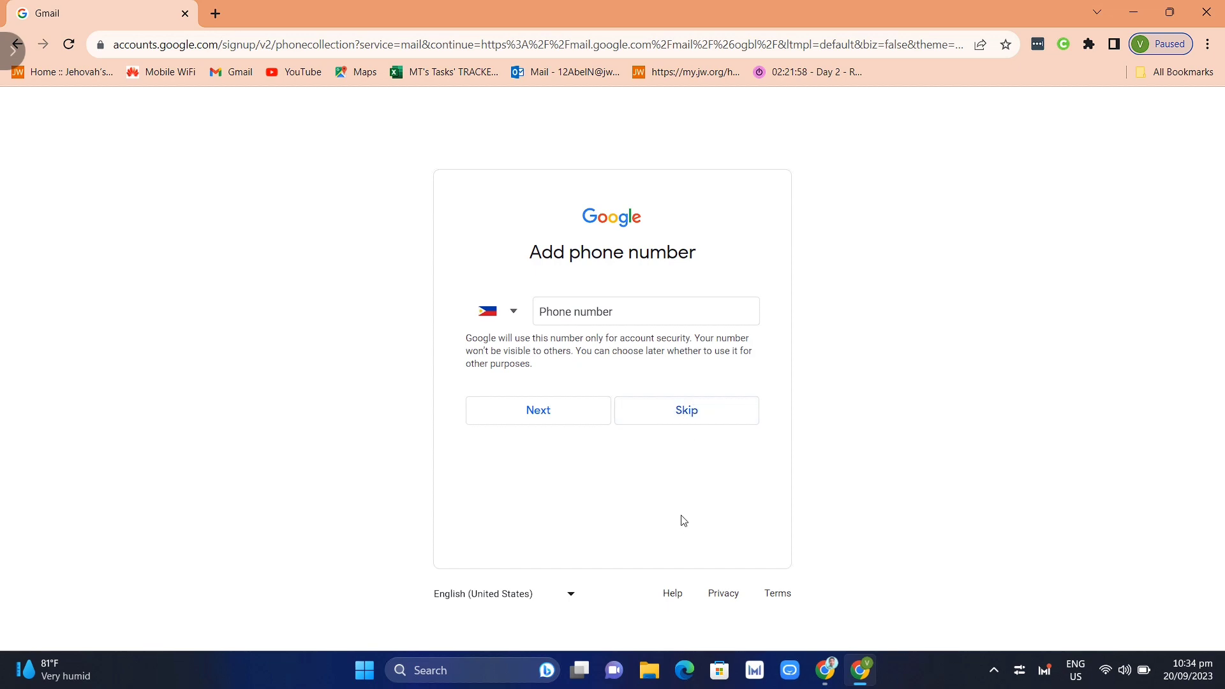
- In a new tab, search 'receive sms online' and open the receive-smss.com site
click(214, 13)
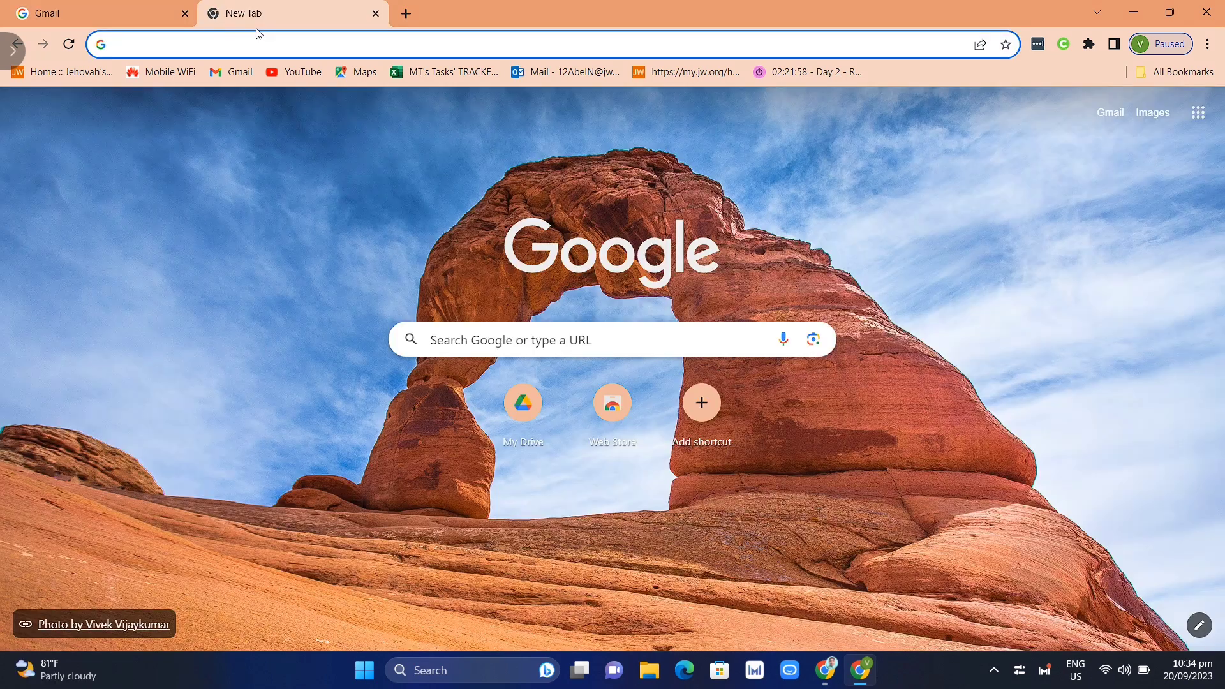
text(re3ceive)
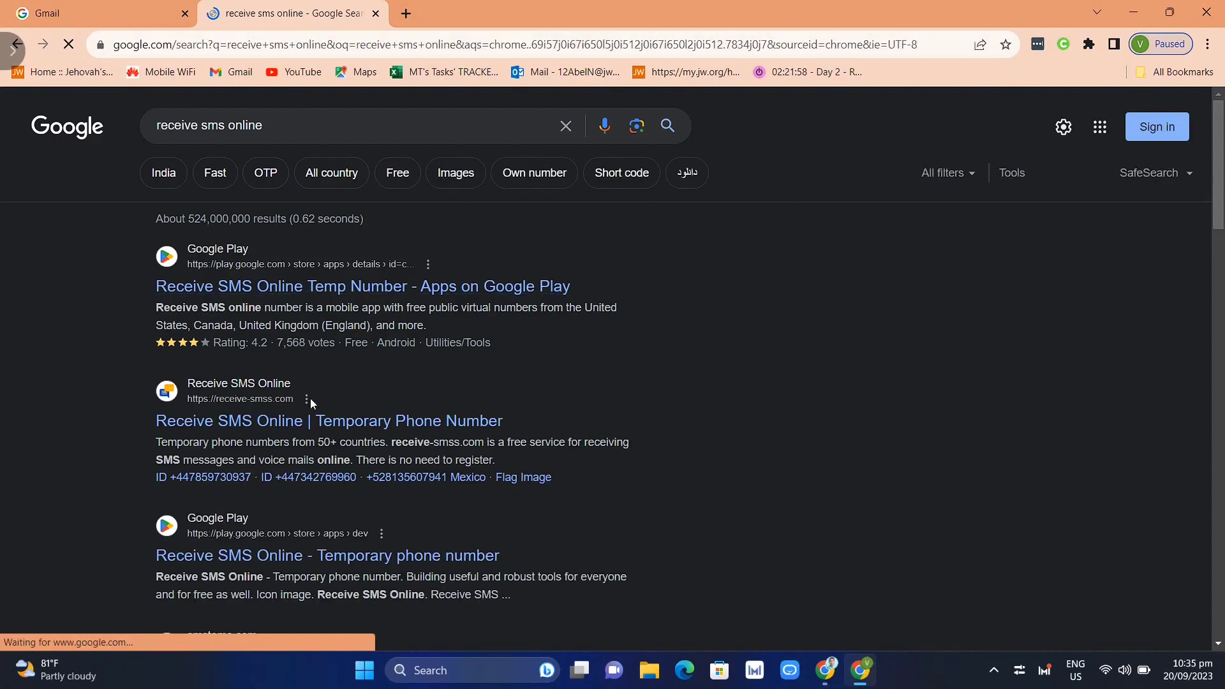
click(330, 420)
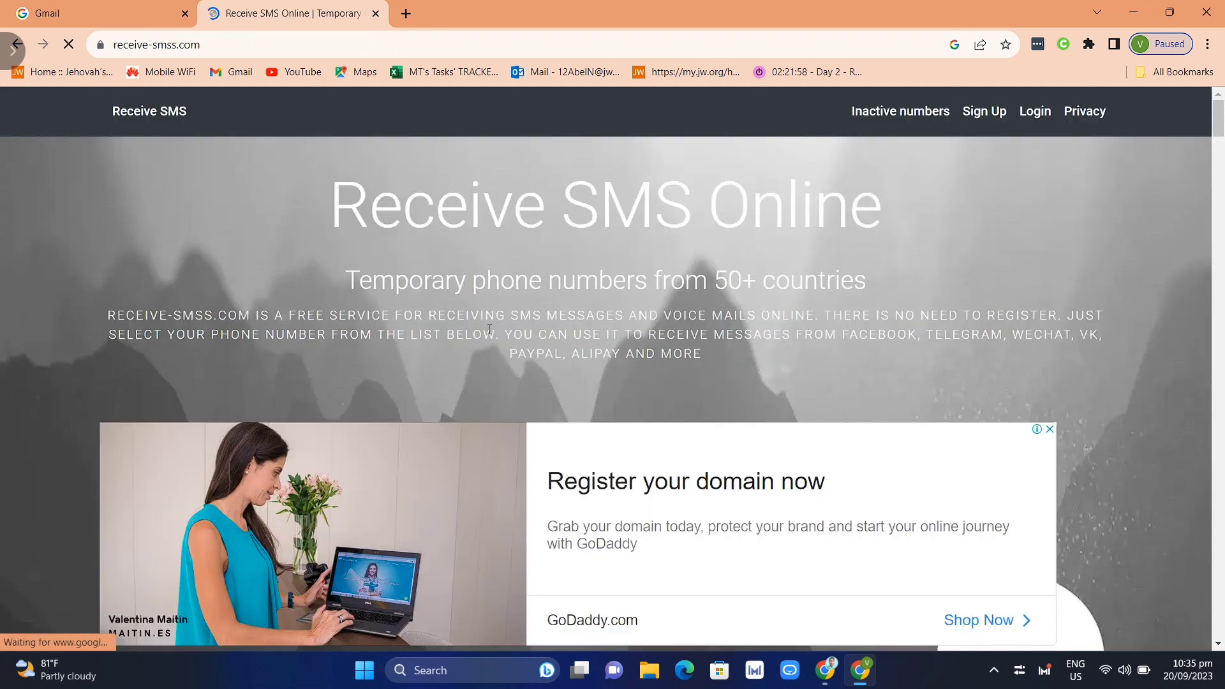
scroll(down, 3)
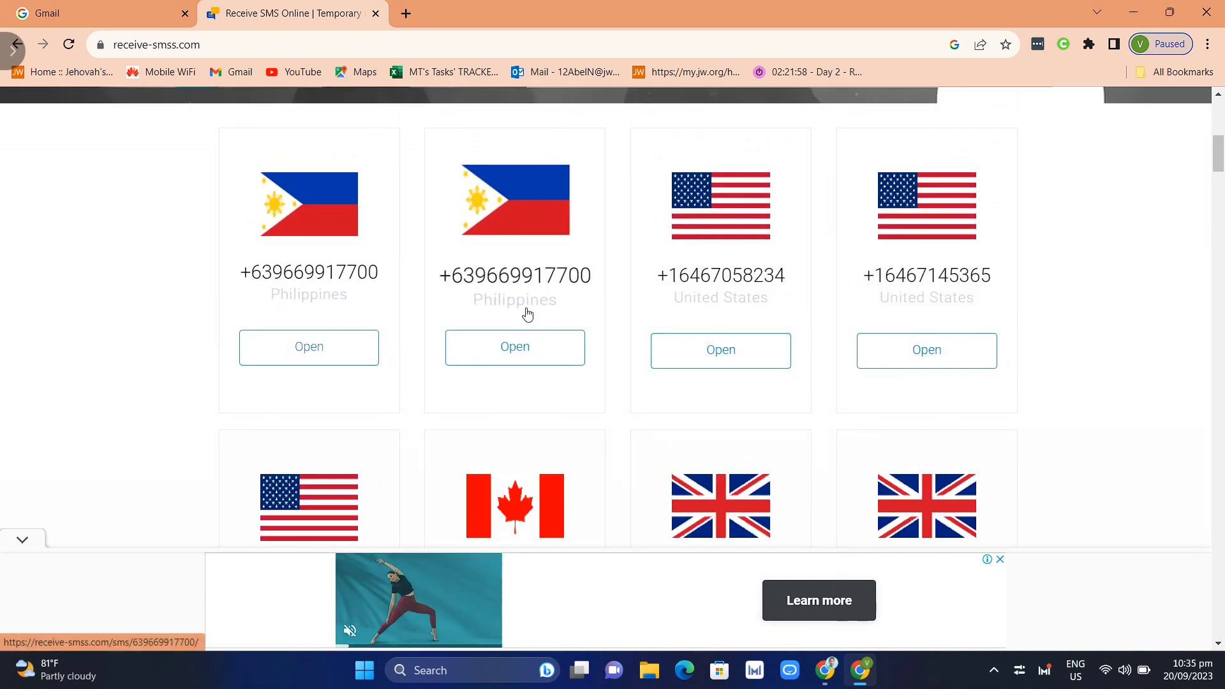
- Copy a free Philippines temporary number and return to the Gmail sign-up tab
click(514, 347)
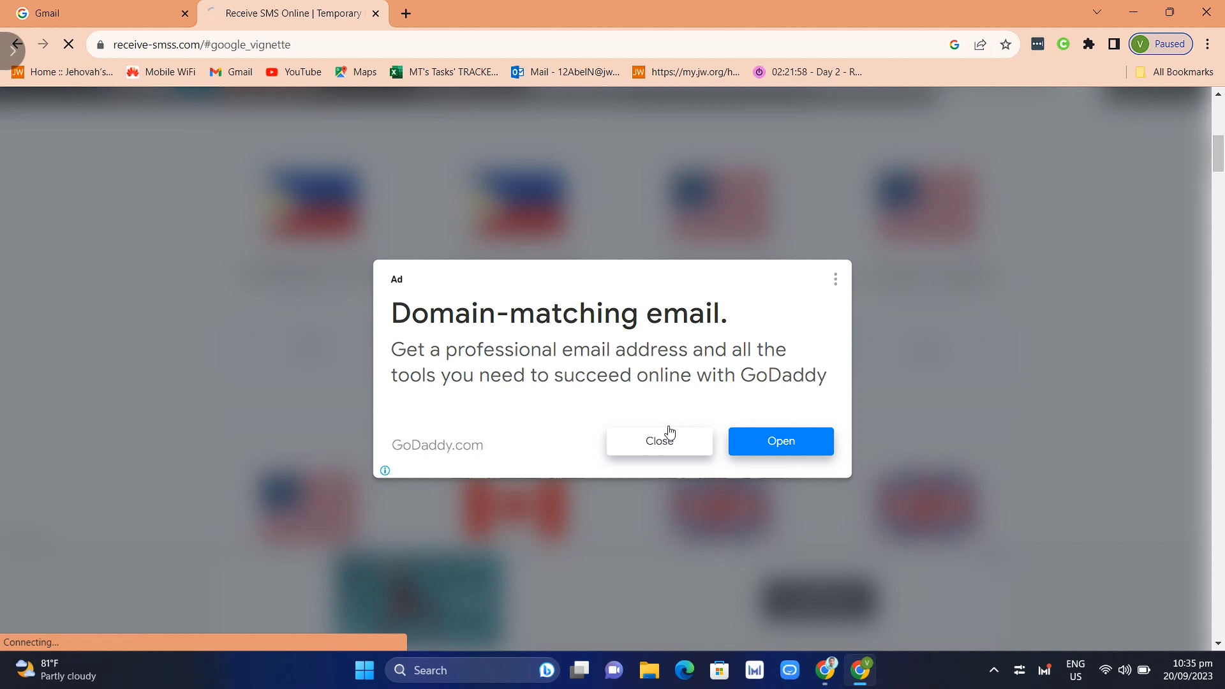
click(658, 440)
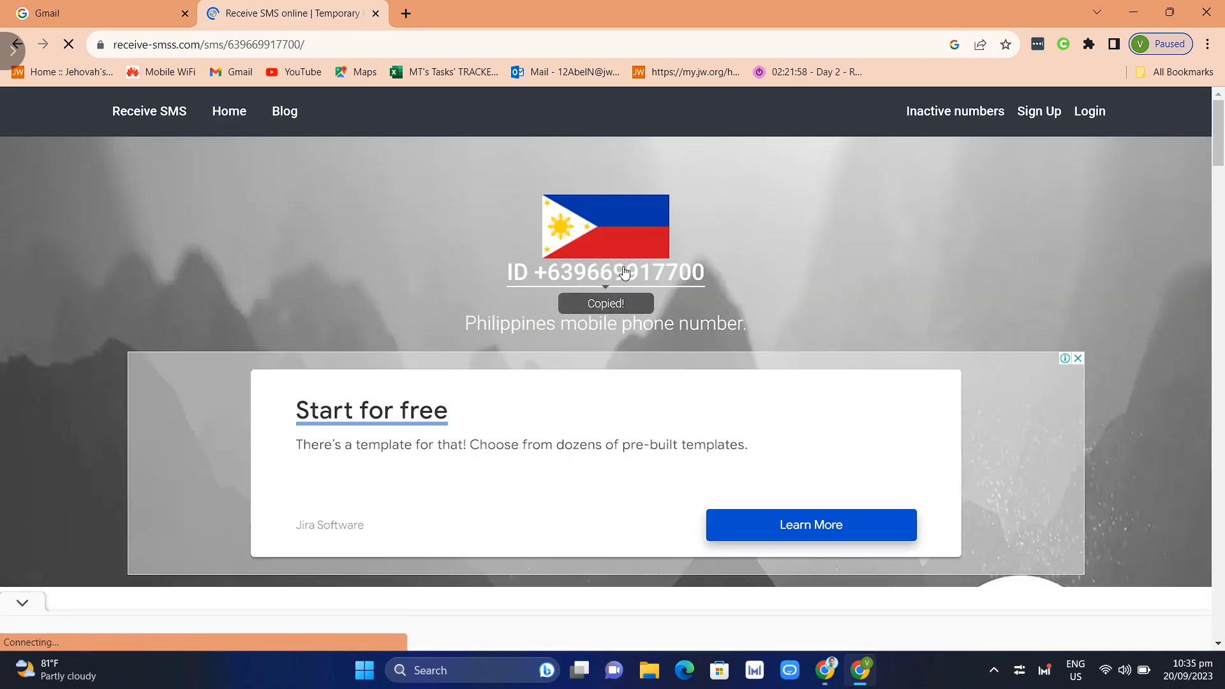
click(94, 12)
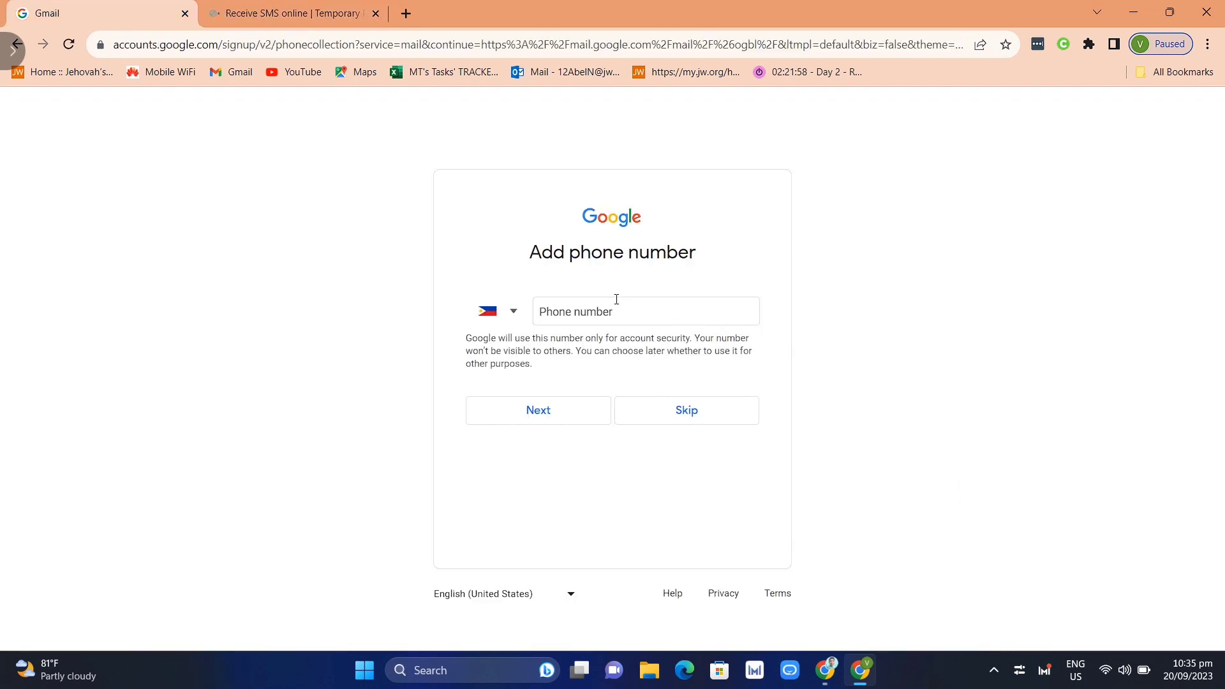
right_click(637, 311)
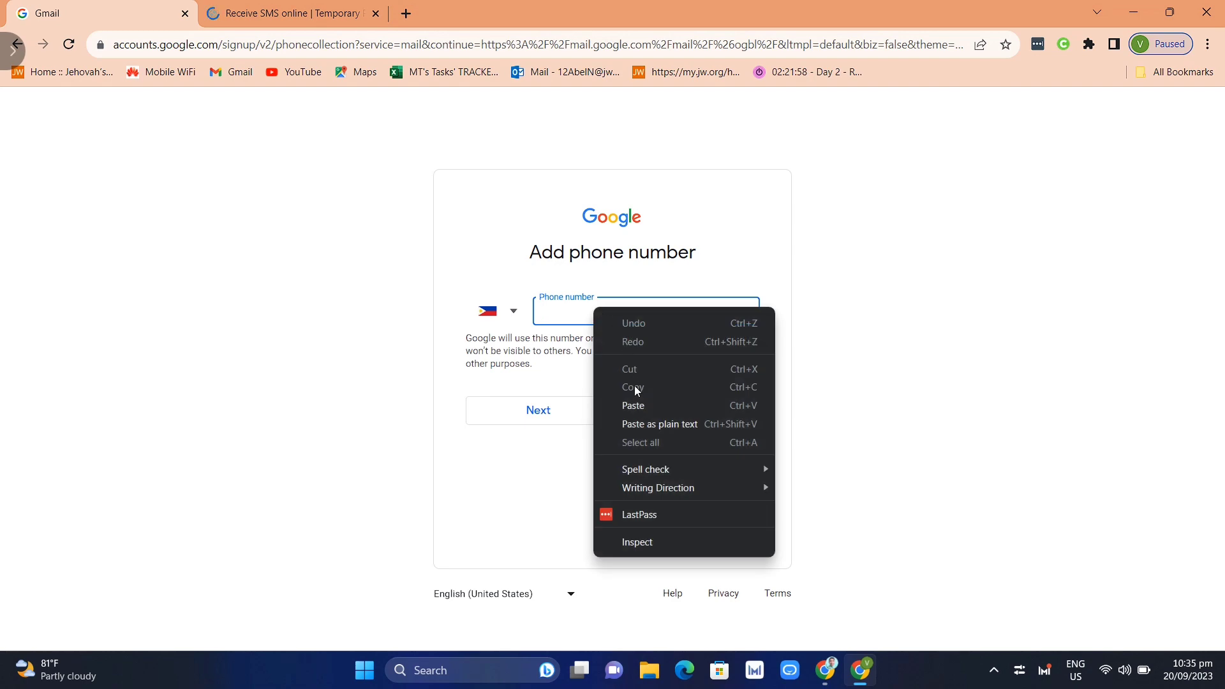
click(289, 13)
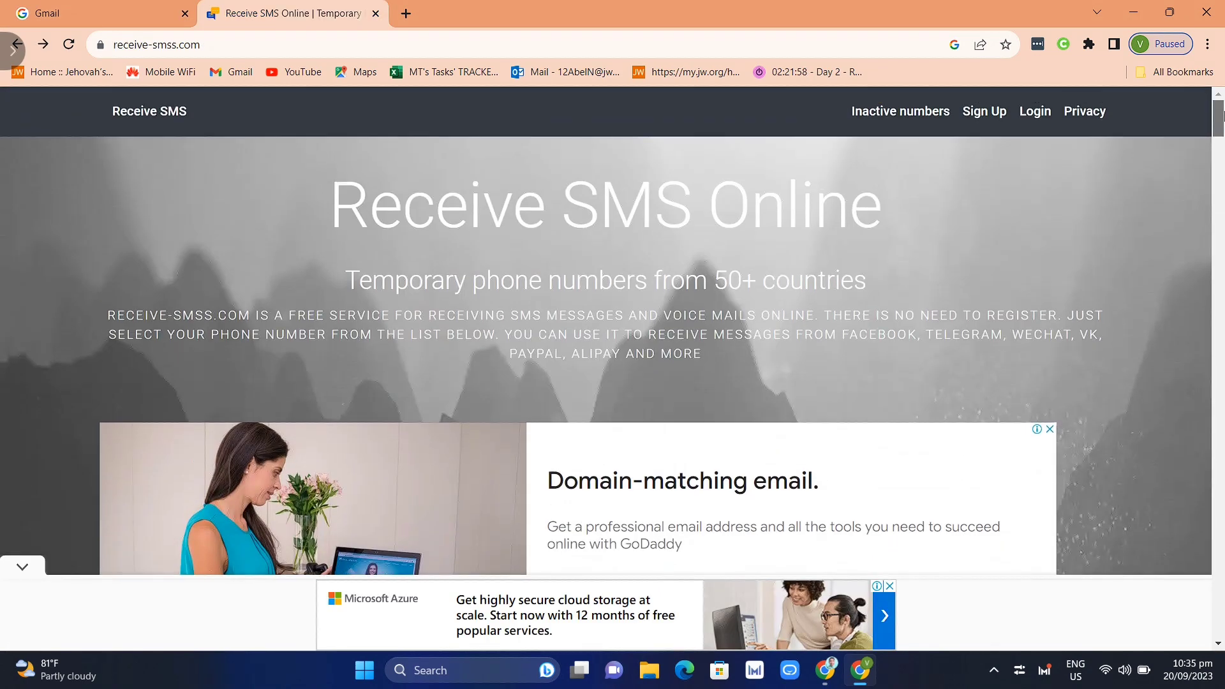
click(148, 111)
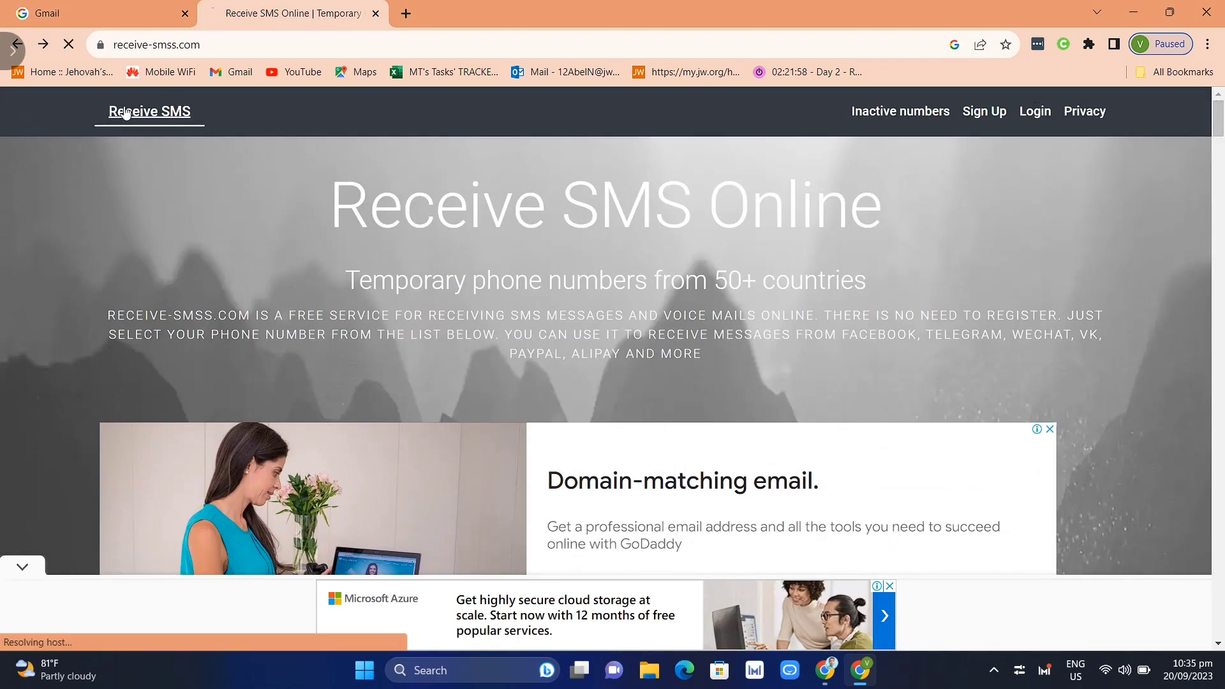
scroll(down, 3)
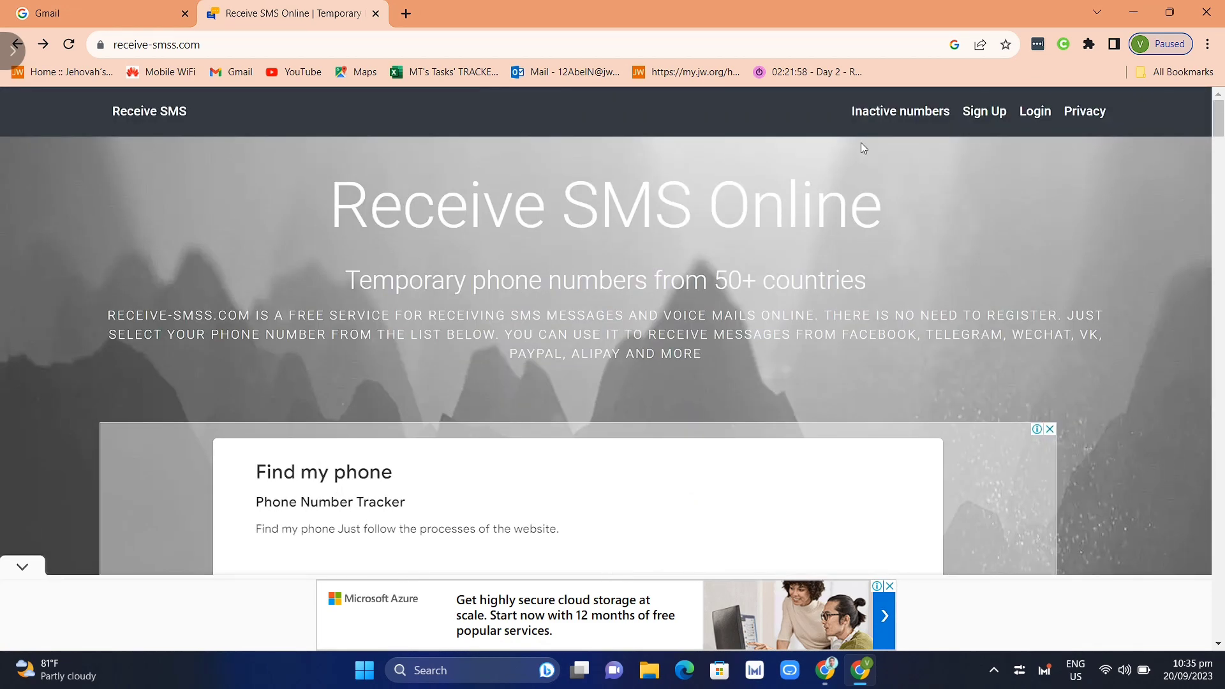
click(148, 111)
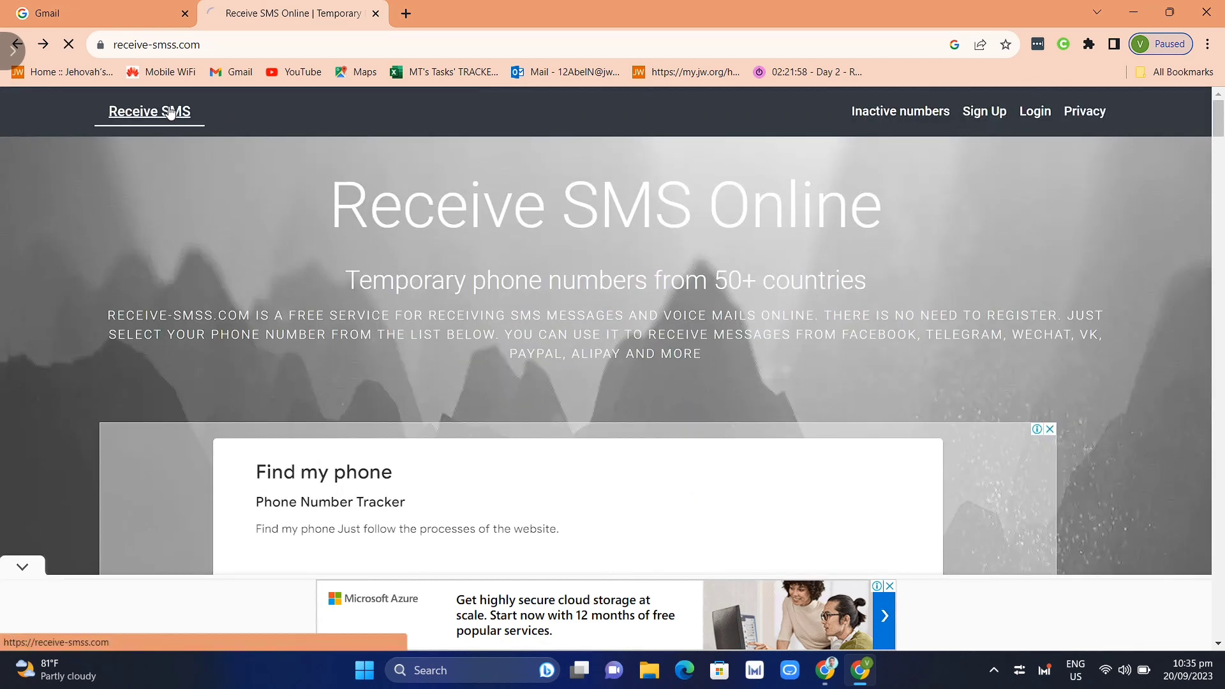
scroll(down, 3)
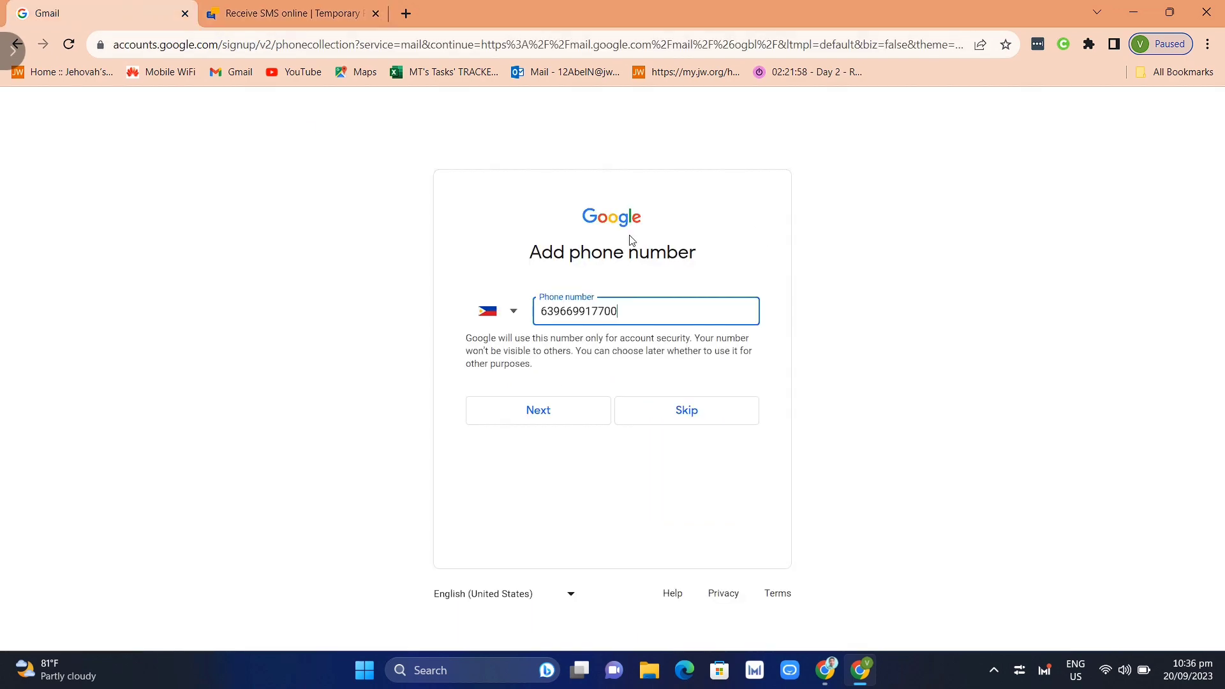
triple_click(645, 311)
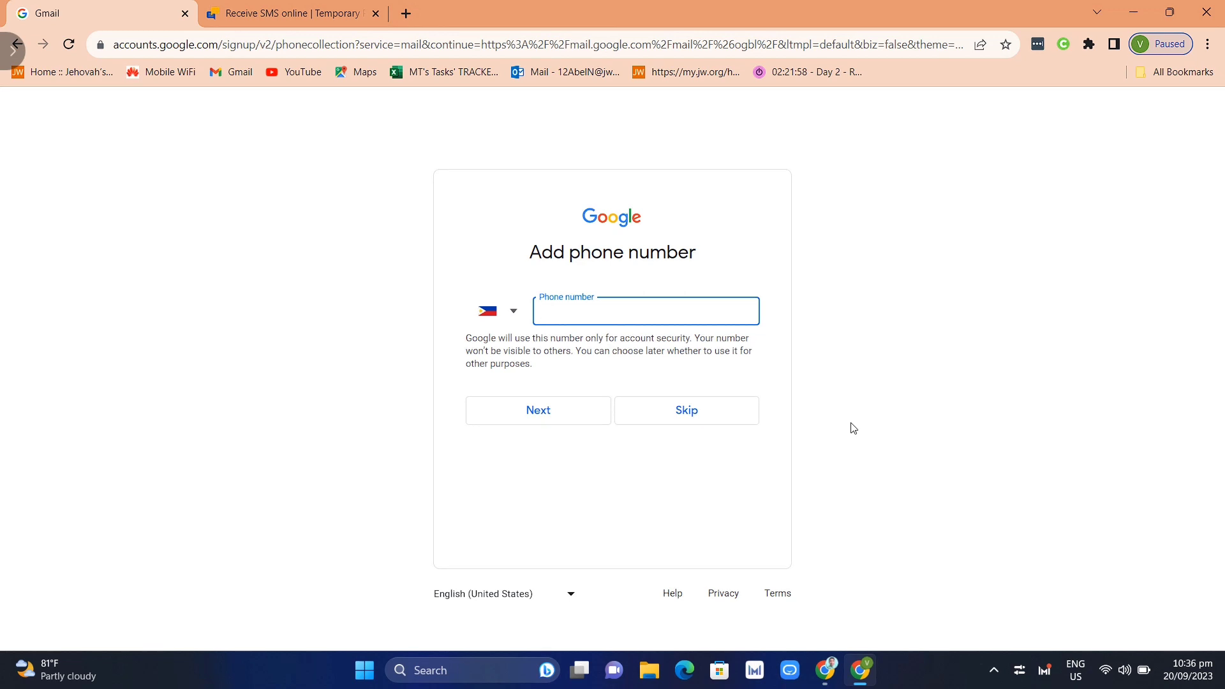
click(685, 409)
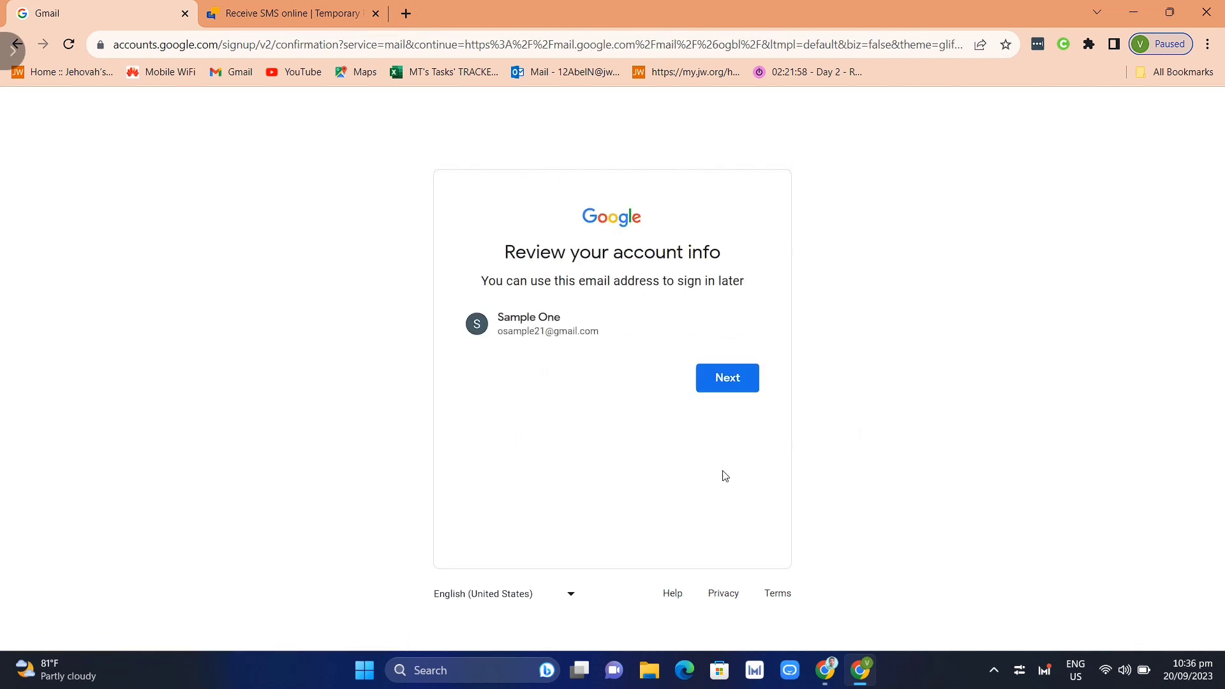
click(726, 377)
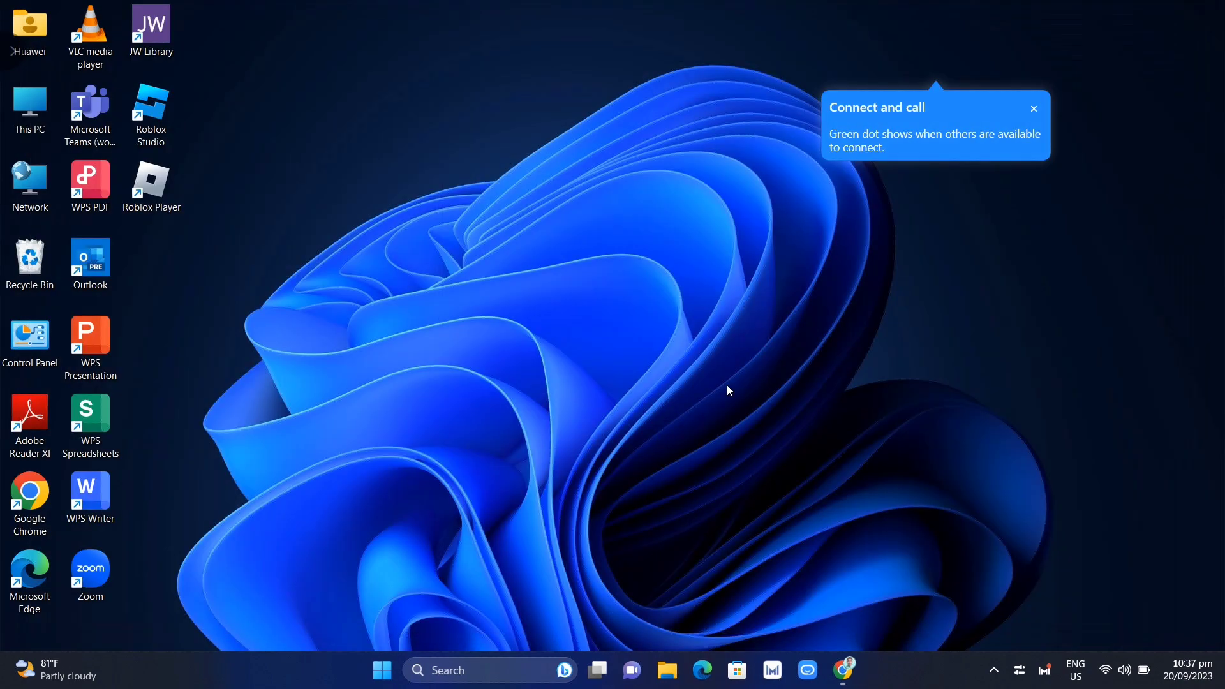
- Restore Chrome from the taskbar, back on the empty Add phone number step
click(860, 670)
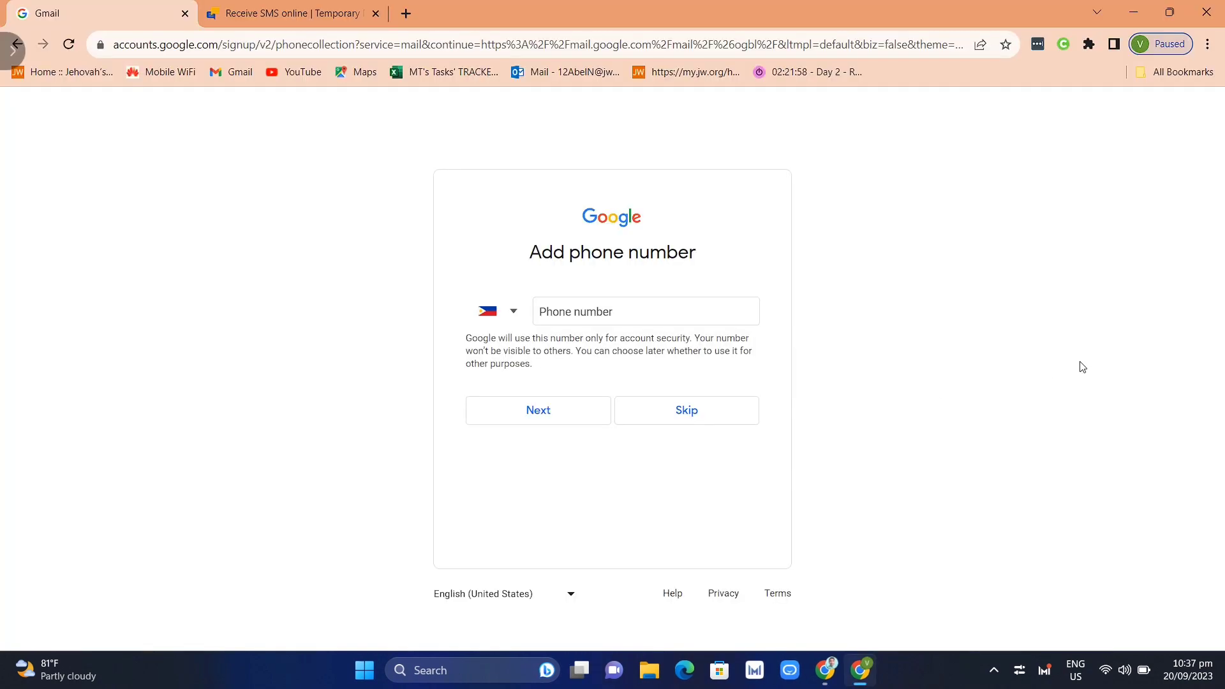